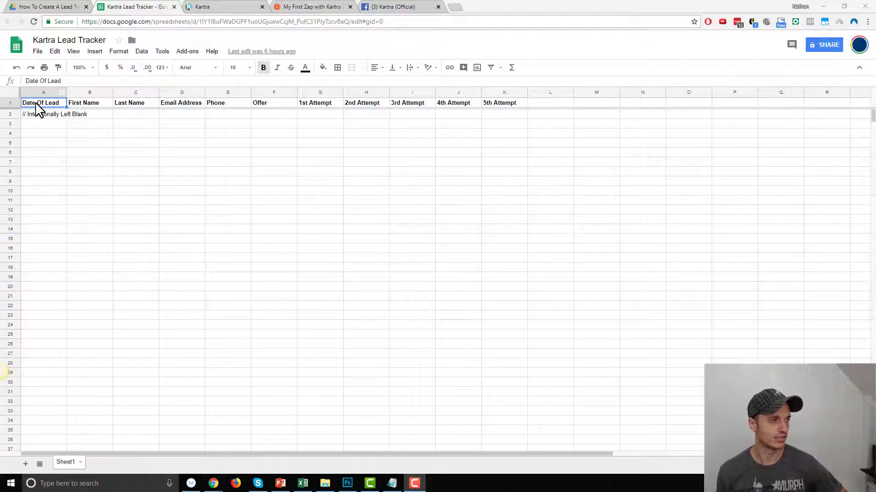
{"action": "mouse_move", "coordinate": [440, 118]}
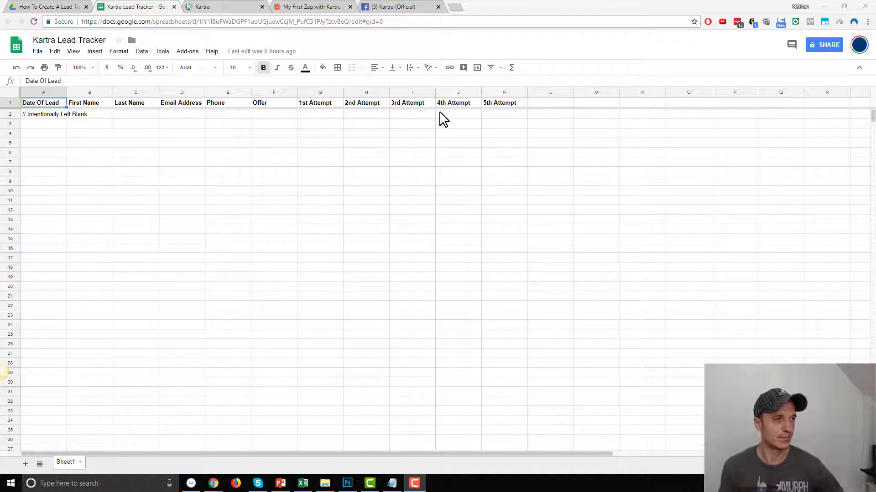
{"action": "mouse_move", "coordinate": [64, 129]}
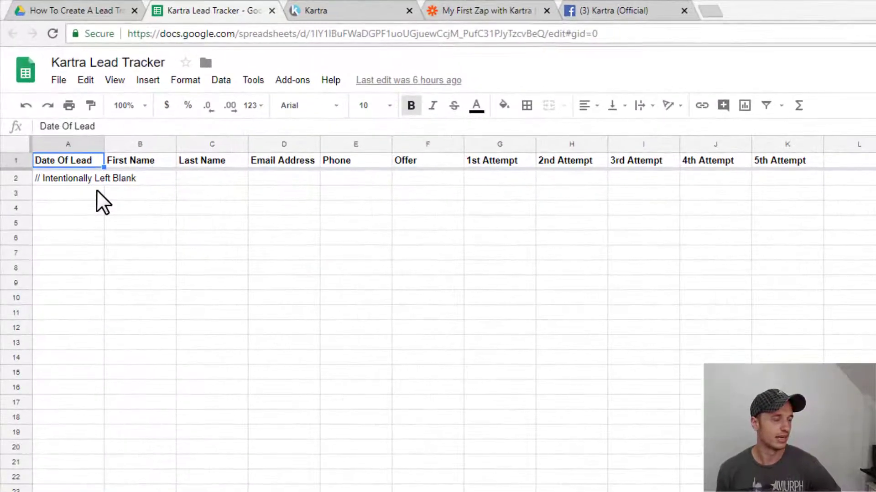
{"action": "mouse_move", "coordinate": [66, 208]}
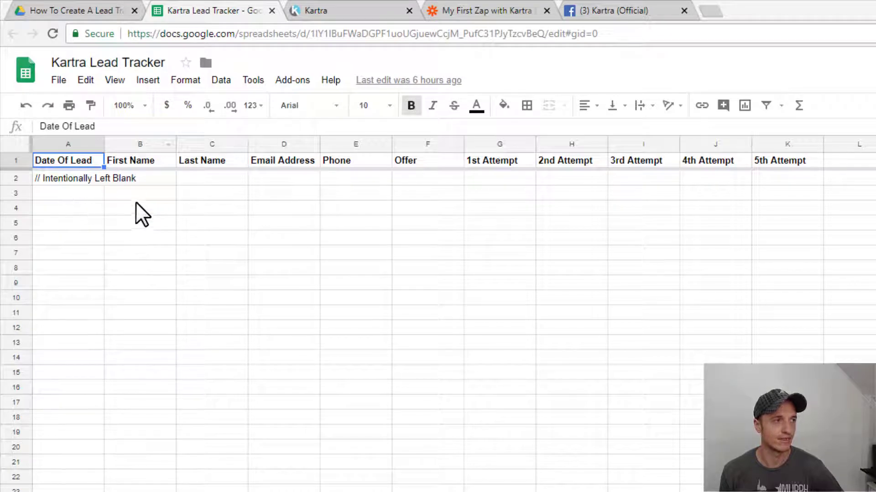
{"action": "mouse_move", "coordinate": [429, 211]}
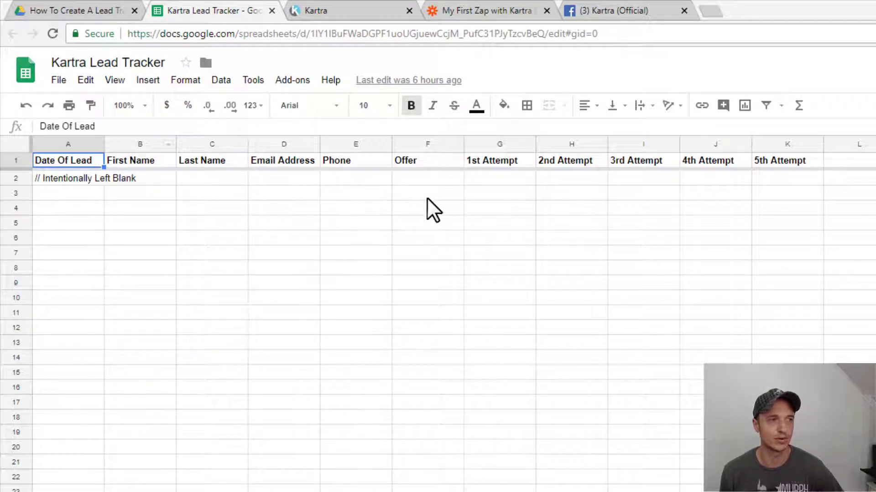
{"action": "mouse_move", "coordinate": [460, 202]}
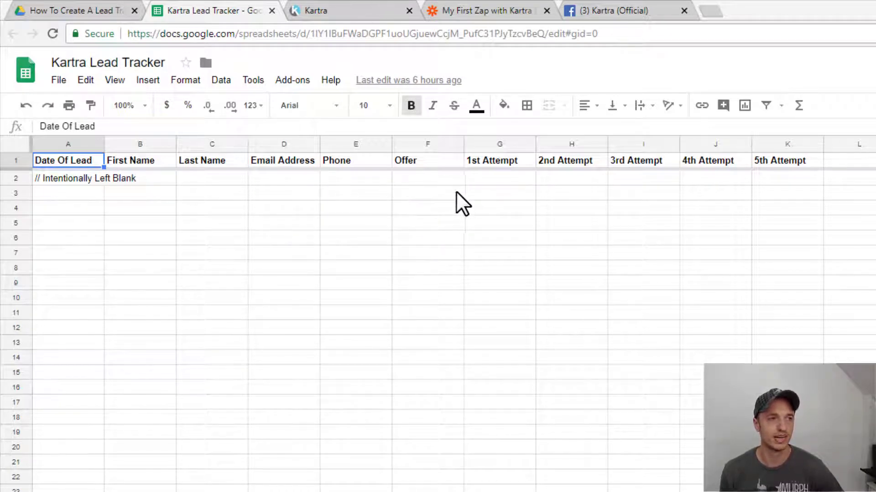
{"action": "mouse_move", "coordinate": [508, 169]}
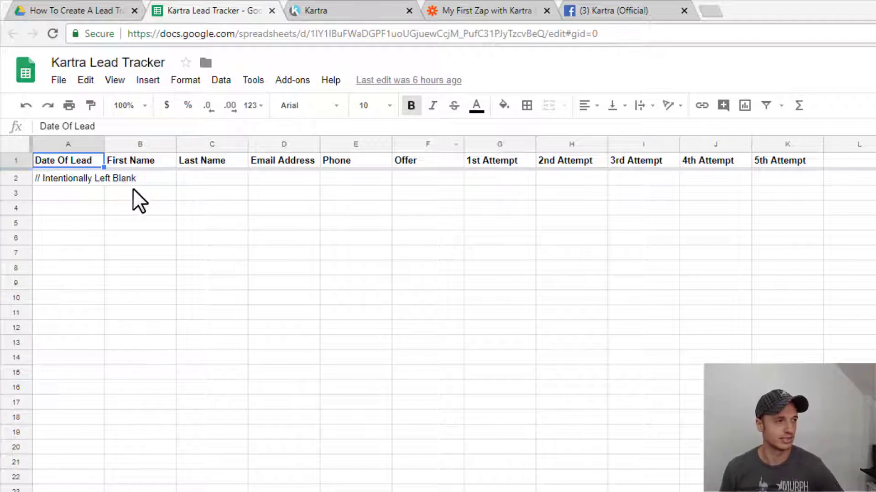
{"action": "mouse_move", "coordinate": [144, 212]}
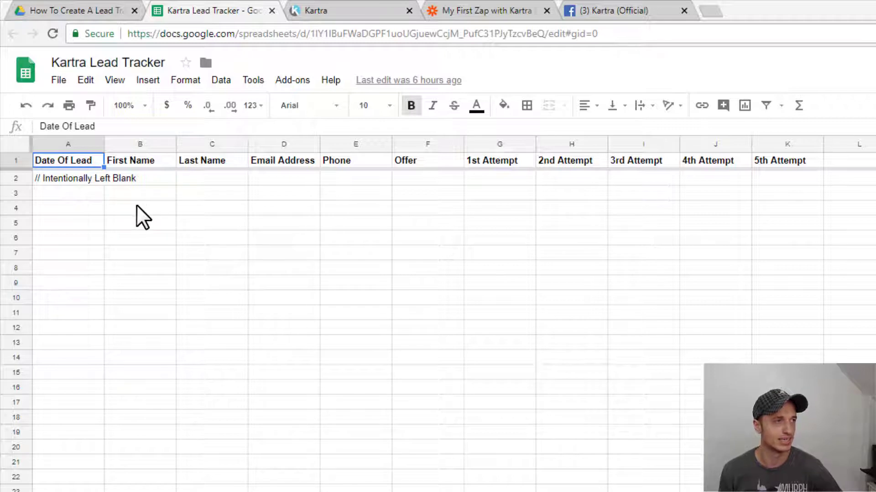
{"action": "mouse_move", "coordinate": [120, 398]}
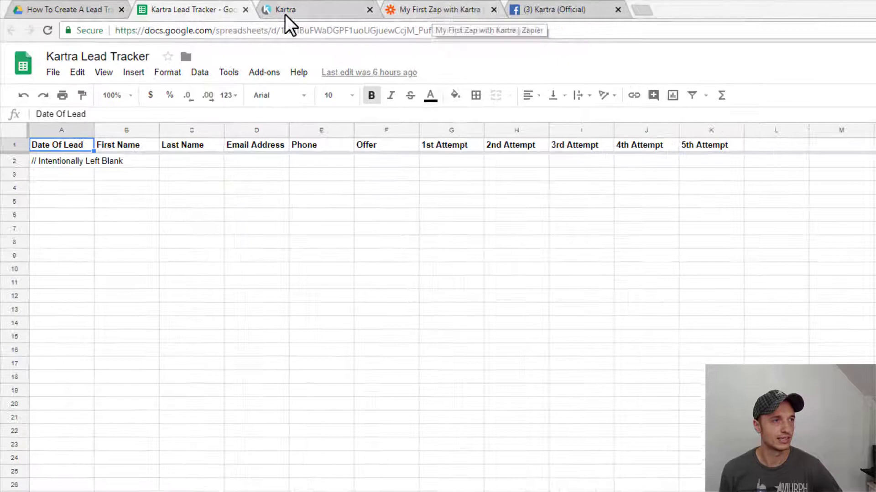
Glance at the Kartra zap template, then open the Kartra Lead Tracker's File menu
{"action": "left_click", "coordinate": [446, 9]}
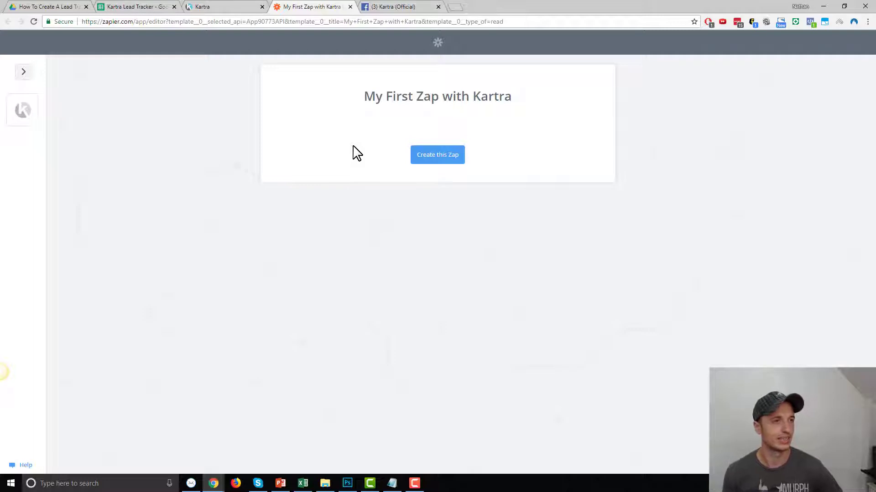
{"action": "mouse_move", "coordinate": [337, 166]}
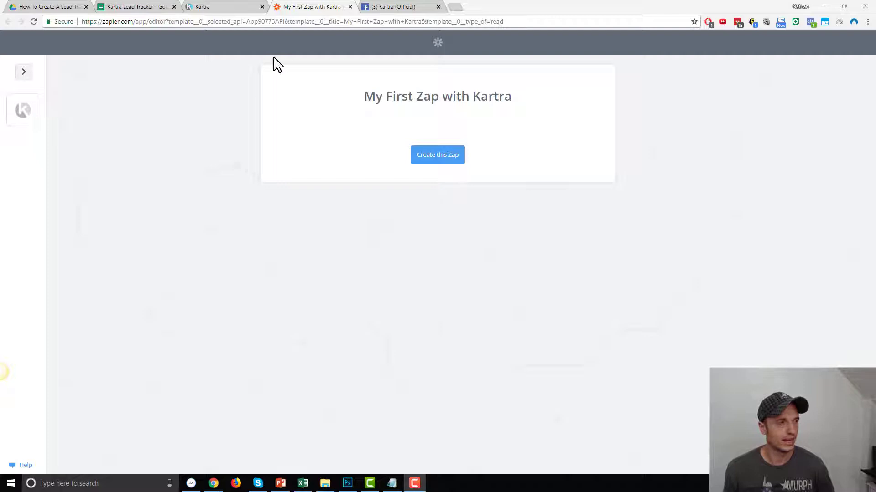
{"action": "left_click", "coordinate": [136, 6]}
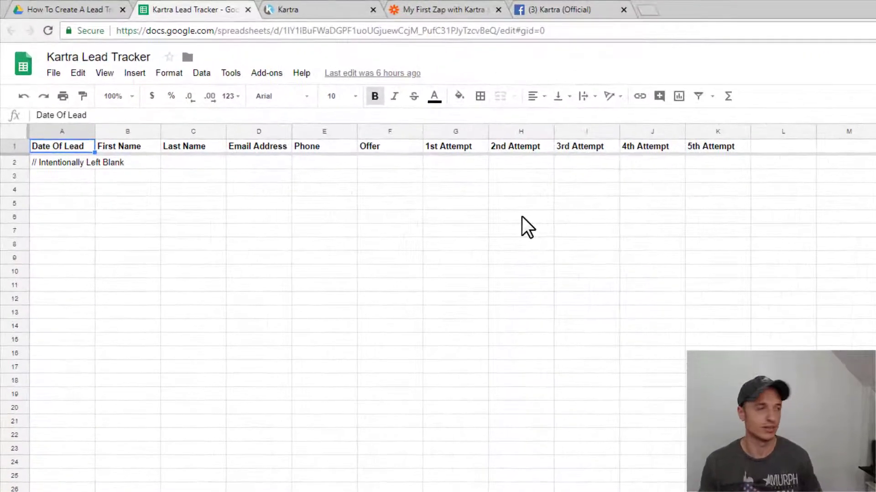
{"action": "left_click", "coordinate": [53, 72]}
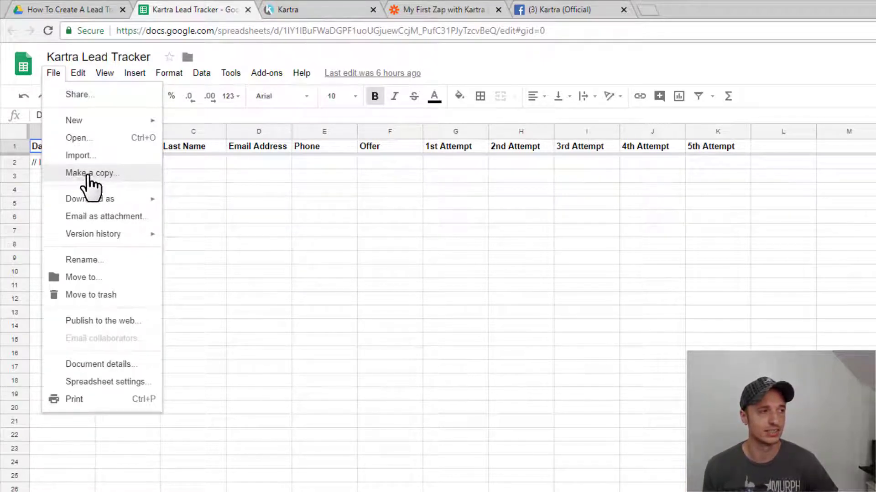
Duplicate the tracker as 'Copy of Kartra Lead Tracker' after checking the destination folder
{"action": "left_click", "coordinate": [93, 174]}
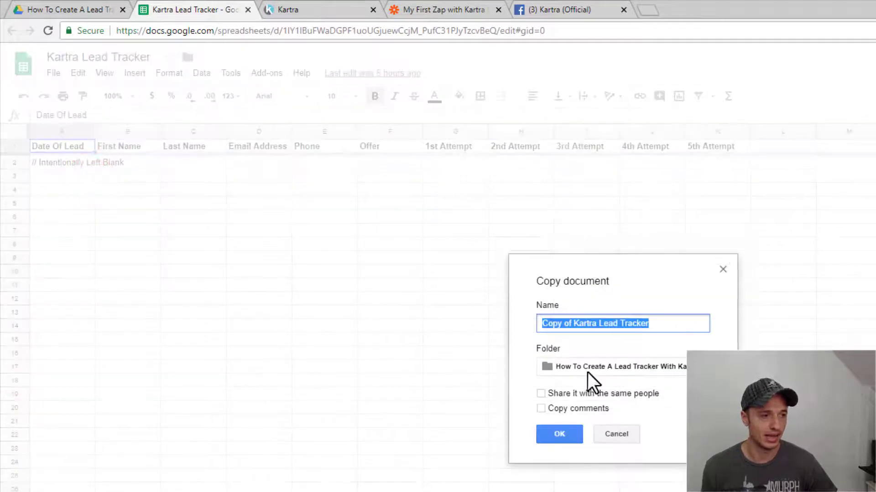
{"action": "left_click", "coordinate": [620, 367]}
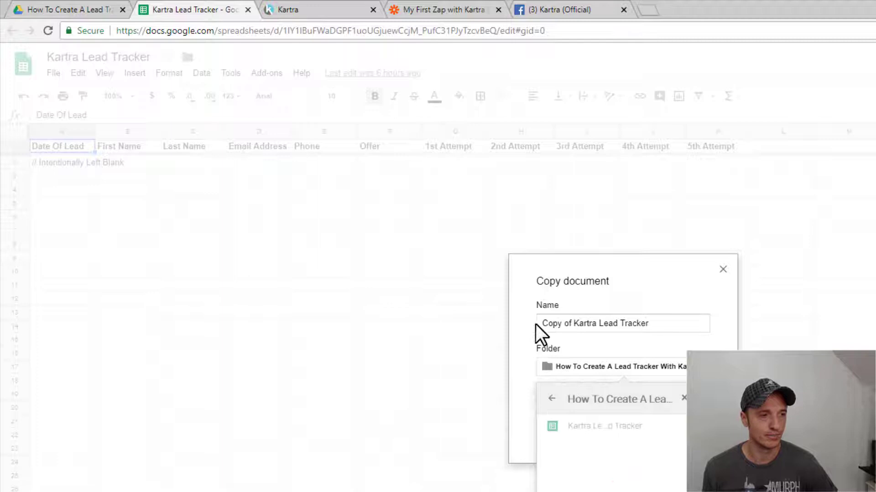
{"action": "left_click", "coordinate": [633, 367]}
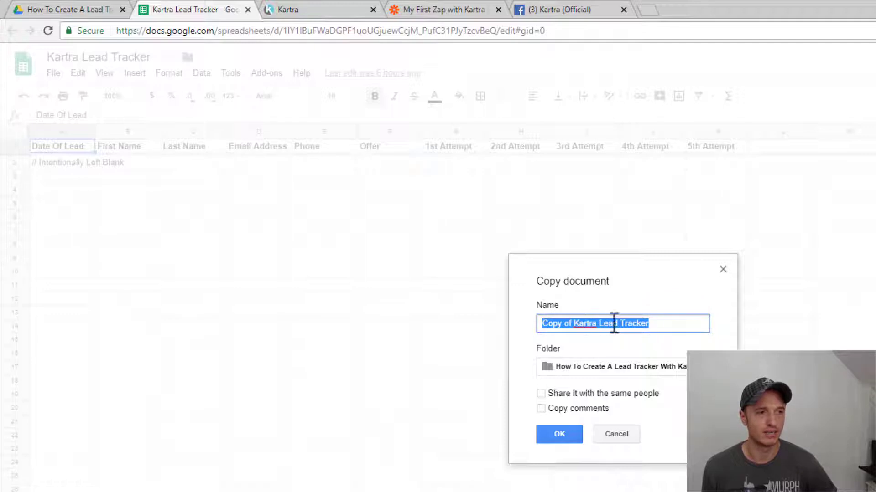
{"action": "left_click", "coordinate": [559, 434]}
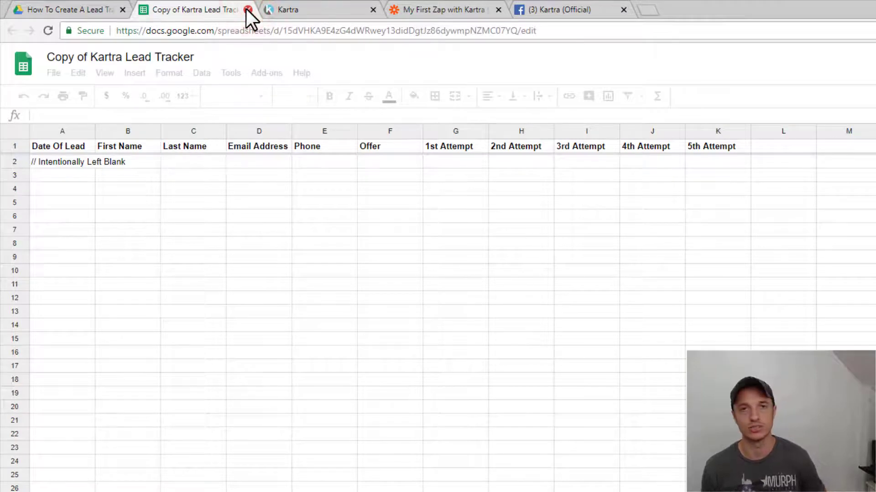
{"action": "left_click", "coordinate": [56, 146]}
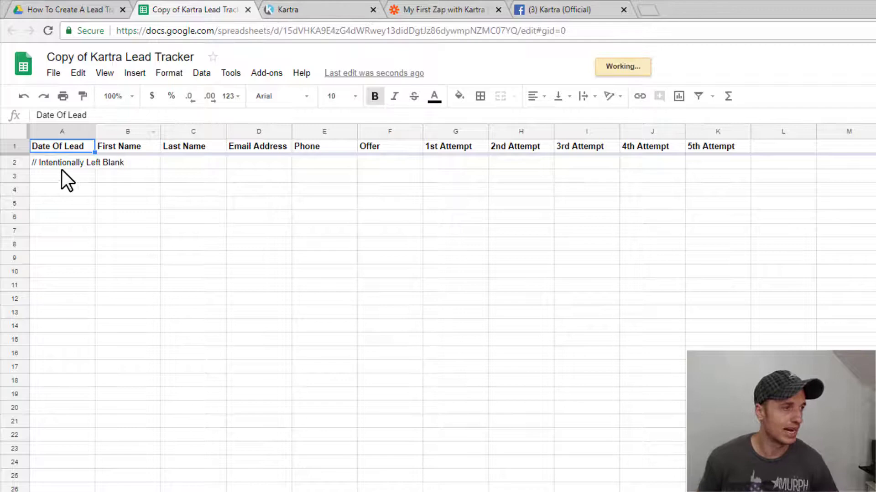
{"action": "left_click", "coordinate": [62, 176]}
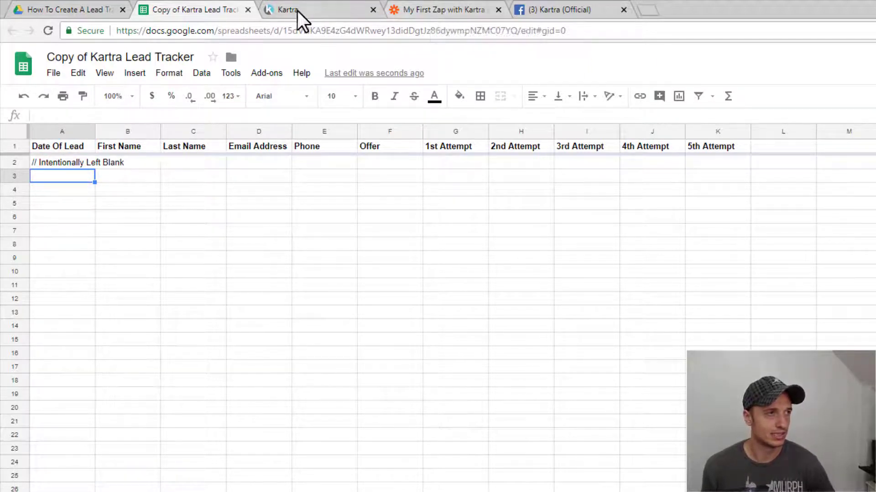
Get the direct page link for Kartra's Popup Optin page from the pages list
{"action": "left_click", "coordinate": [292, 10]}
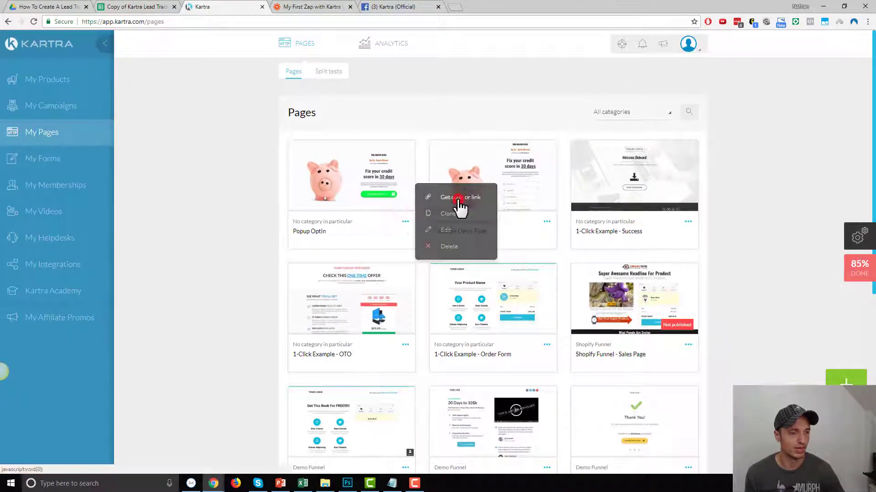
{"action": "left_click", "coordinate": [461, 198]}
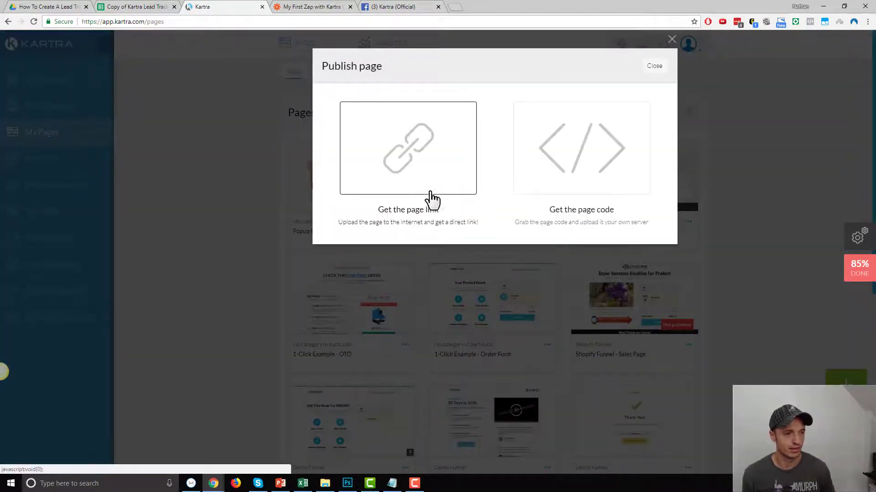
{"action": "left_click", "coordinate": [407, 147]}
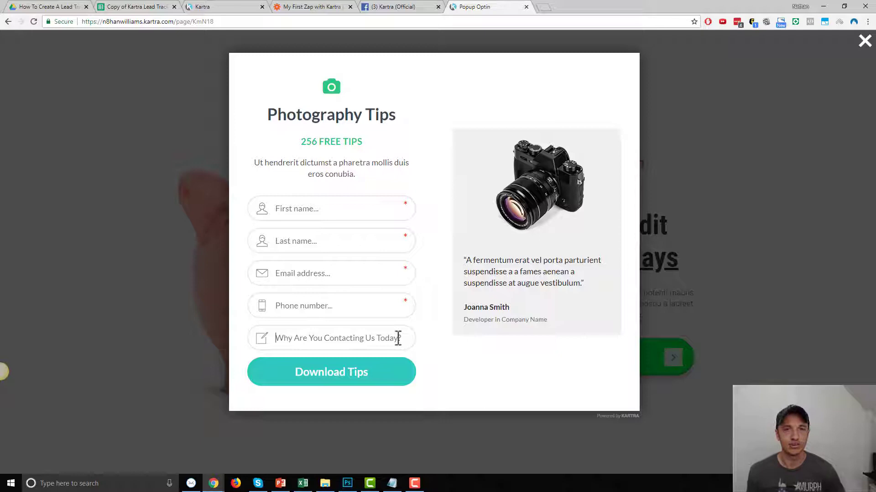
{"action": "mouse_move", "coordinate": [346, 329]}
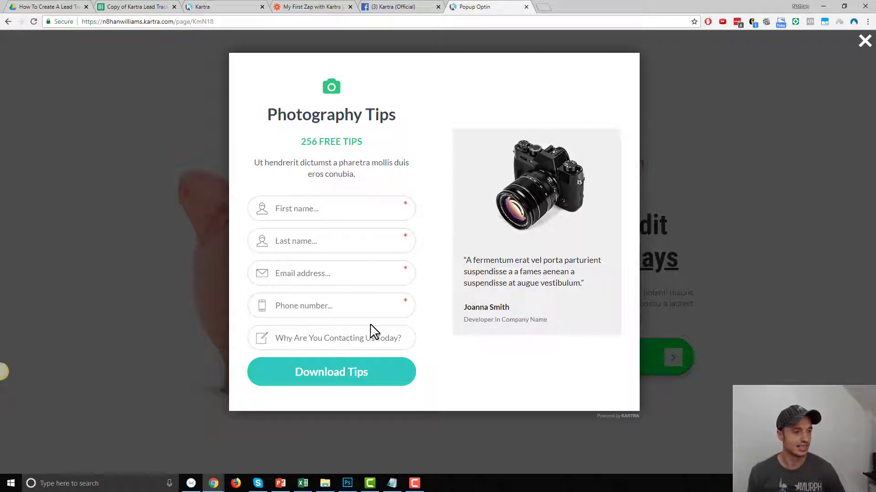
Review the live Popup Optin form's name, email, phone and reason fields
{"action": "left_click", "coordinate": [340, 338]}
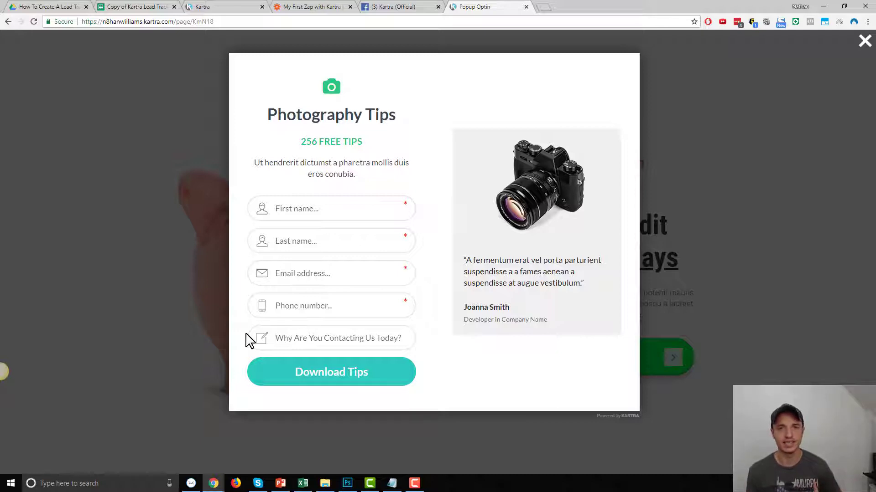
{"action": "left_click", "coordinate": [339, 338]}
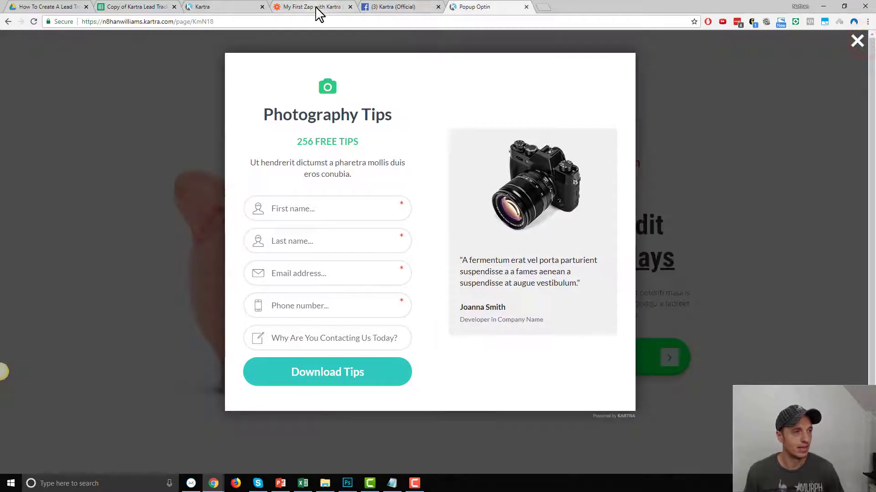
Create a new zap from the 'My First Zap with Kartra' template
{"action": "left_click", "coordinate": [313, 6]}
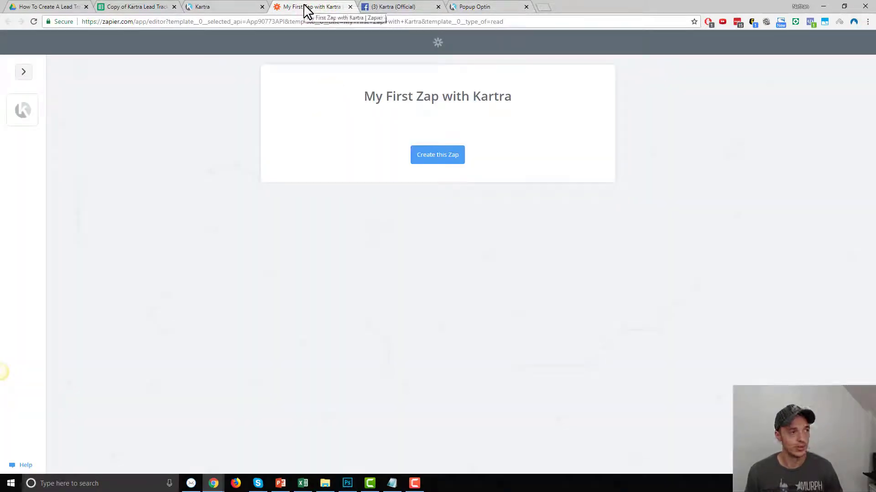
{"action": "mouse_move", "coordinate": [451, 115]}
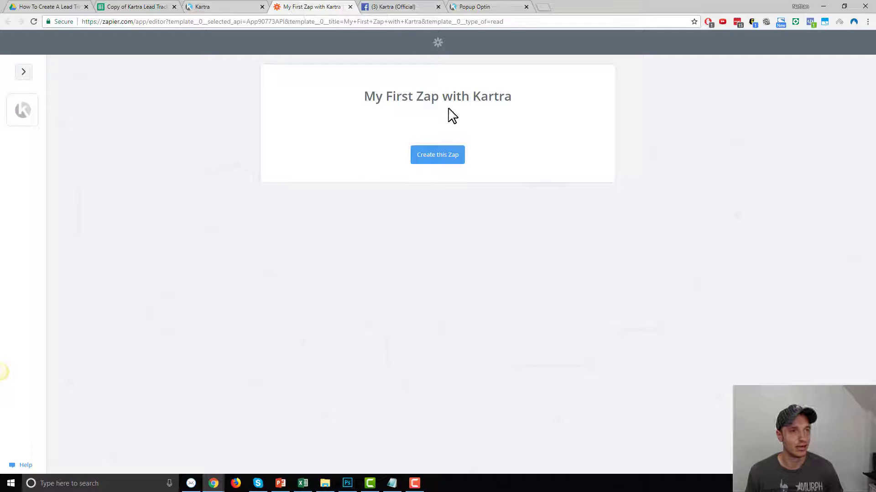
{"action": "mouse_move", "coordinate": [437, 154]}
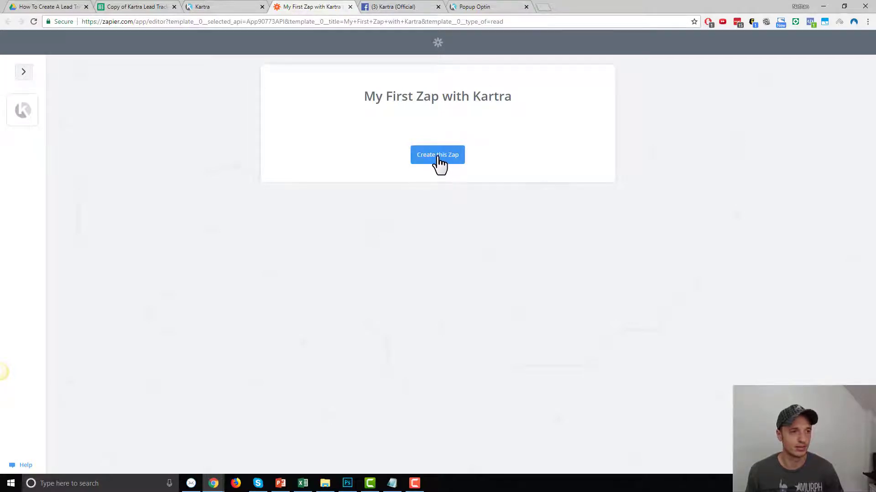
{"action": "left_click", "coordinate": [438, 155]}
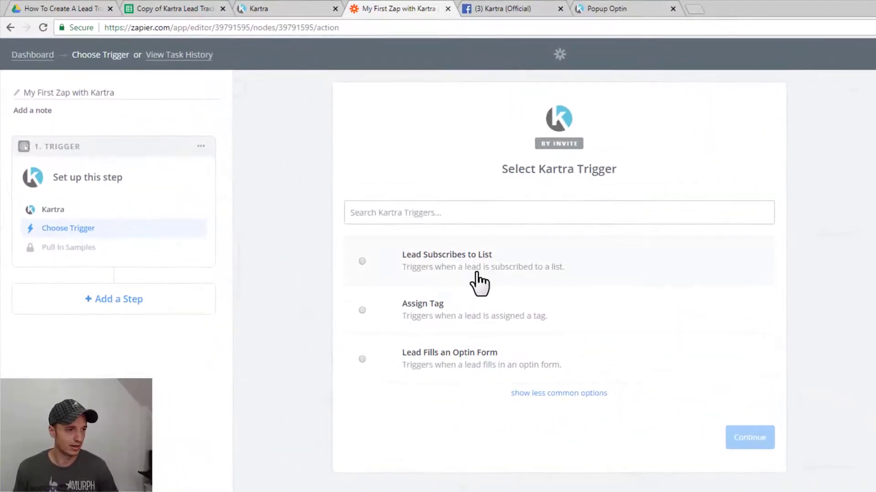
{"action": "mouse_move", "coordinate": [456, 370]}
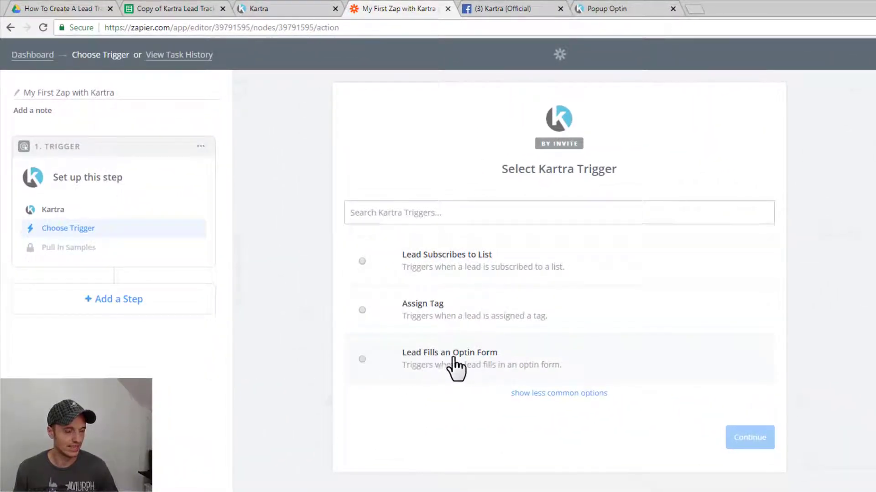
Set the Kartra trigger to 'Lead Fills an Optin Form' and save it
{"action": "left_click", "coordinate": [362, 359]}
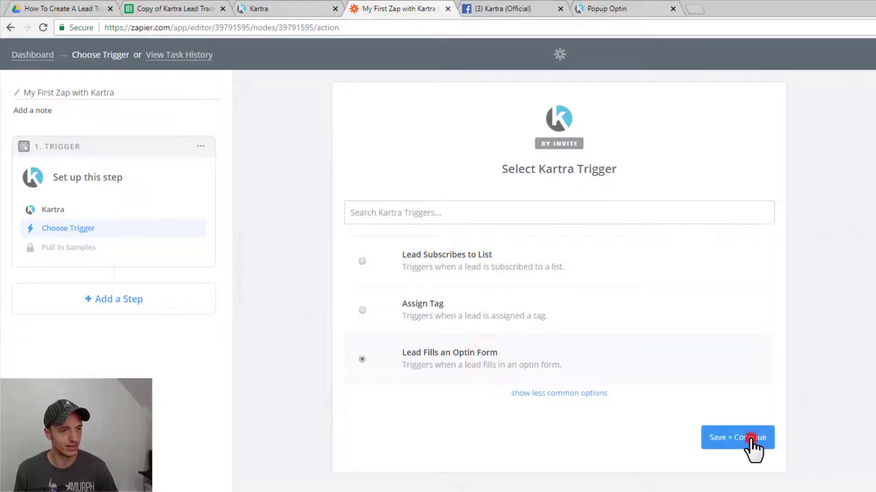
{"action": "left_click", "coordinate": [747, 438]}
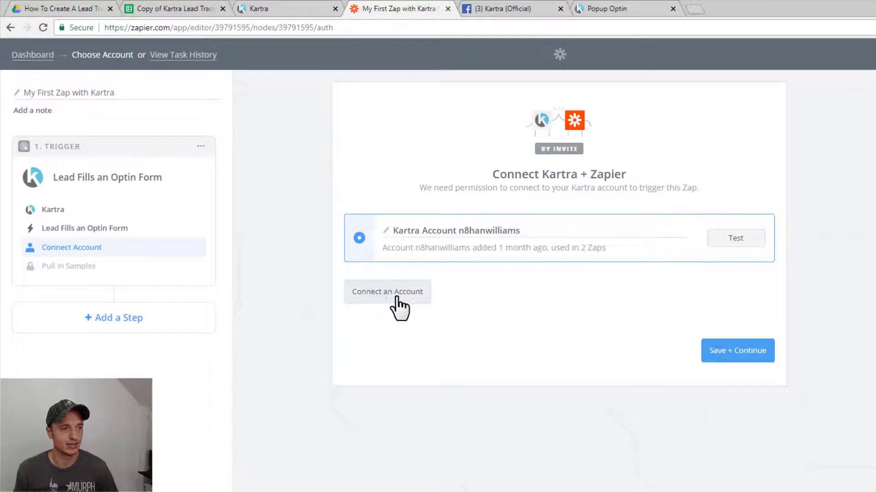
{"action": "left_click", "coordinate": [388, 292]}
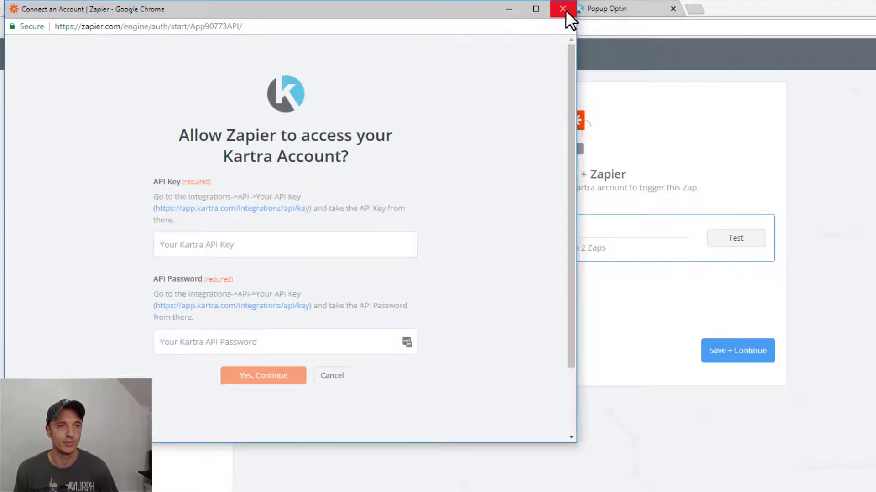
{"action": "left_click", "coordinate": [559, 9]}
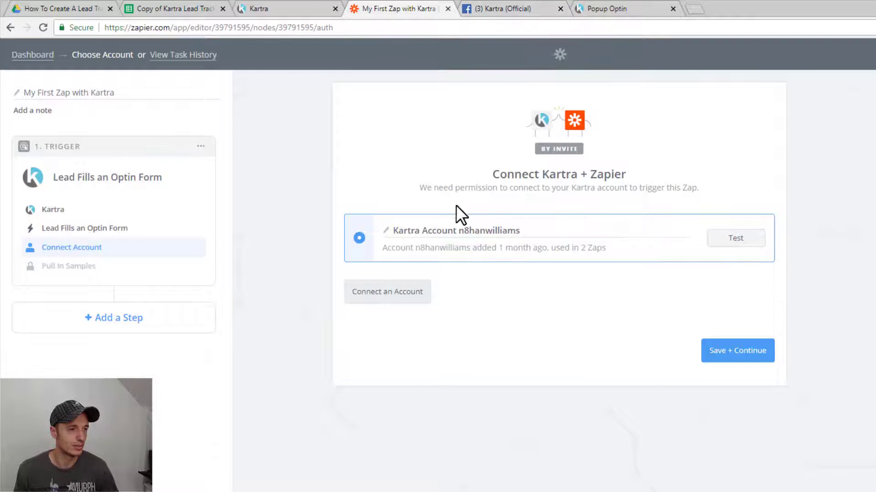
{"action": "mouse_move", "coordinate": [738, 369]}
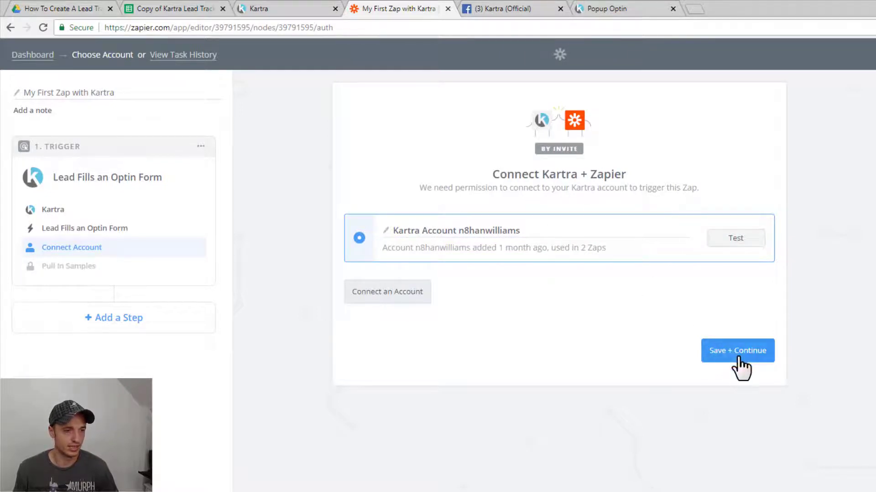
{"action": "left_click", "coordinate": [737, 351]}
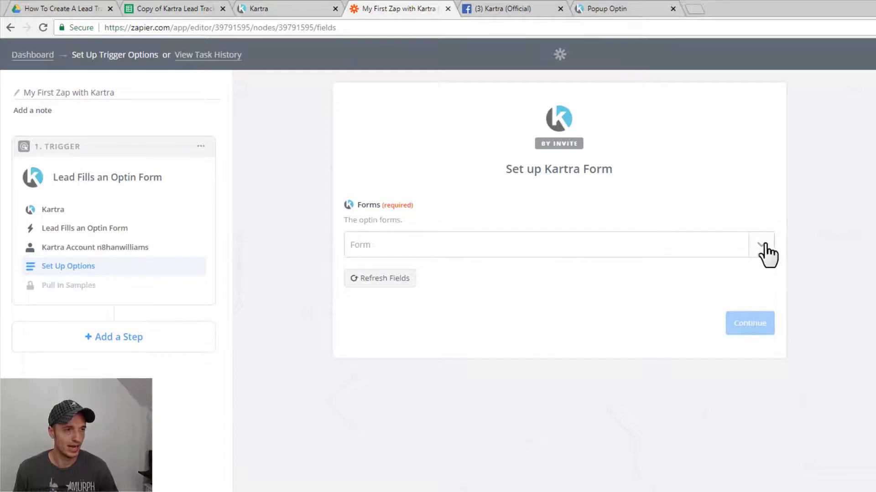
Choose 'Example Optin Form' as the Kartra form the trigger watches
{"action": "left_click", "coordinate": [760, 244]}
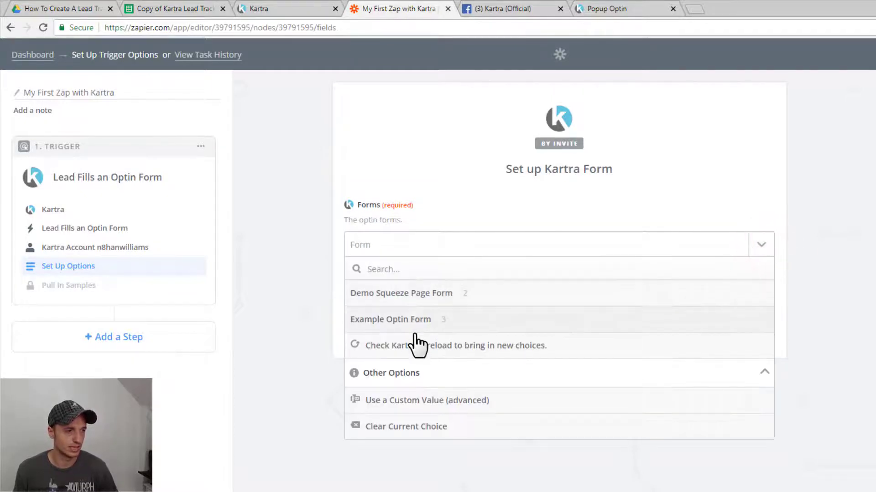
{"action": "left_click", "coordinate": [390, 320]}
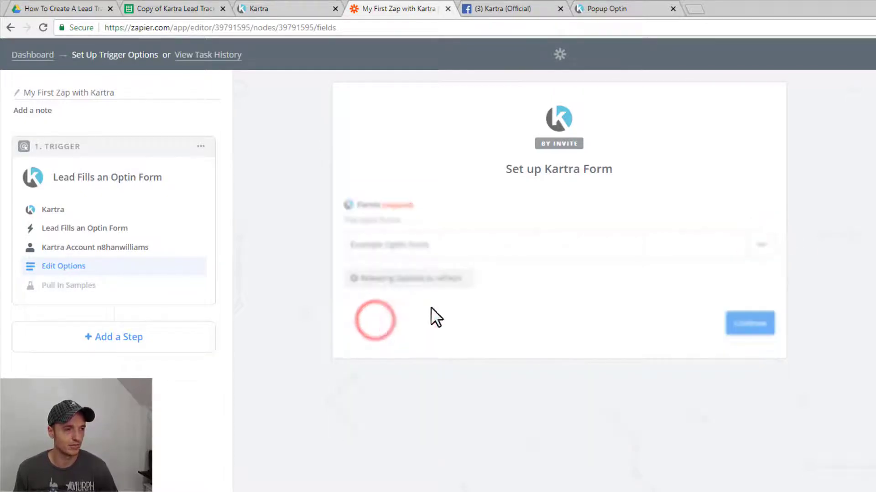
{"action": "left_click", "coordinate": [750, 323]}
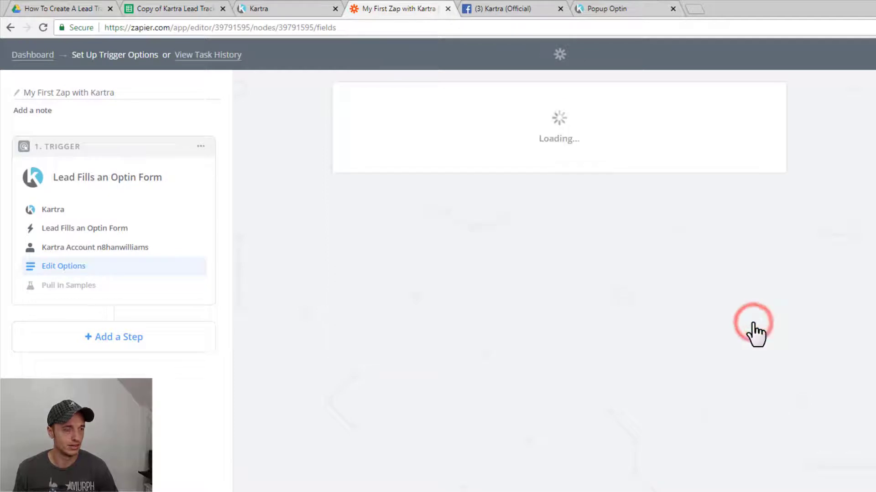
Load sample Form A to finish the trigger, then add an action step
{"action": "left_click", "coordinate": [68, 285]}
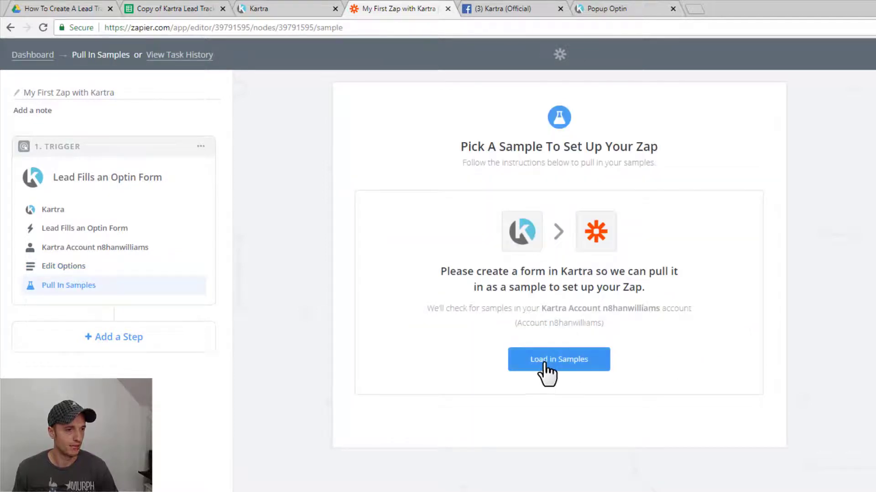
{"action": "left_click", "coordinate": [559, 359]}
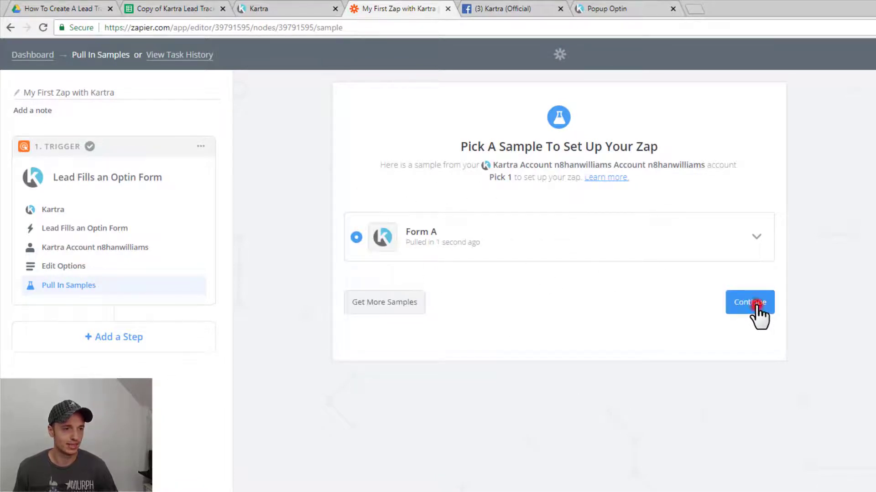
{"action": "left_click", "coordinate": [749, 302]}
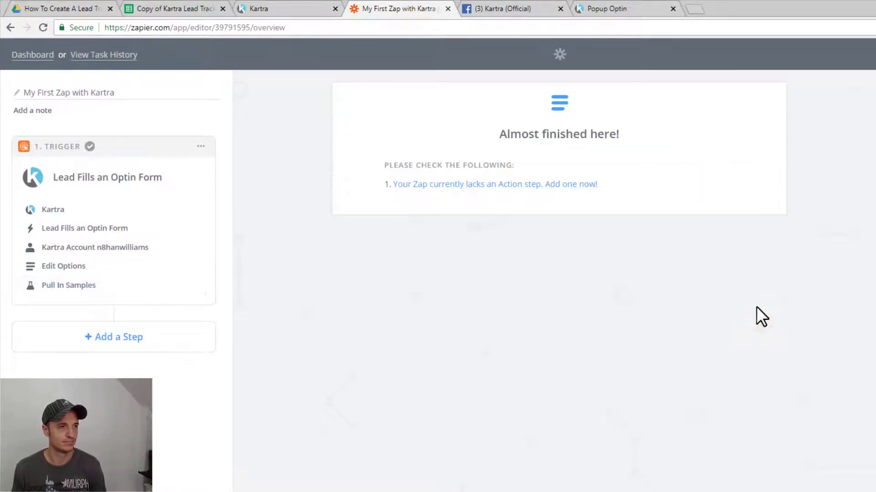
{"action": "mouse_move", "coordinate": [496, 190]}
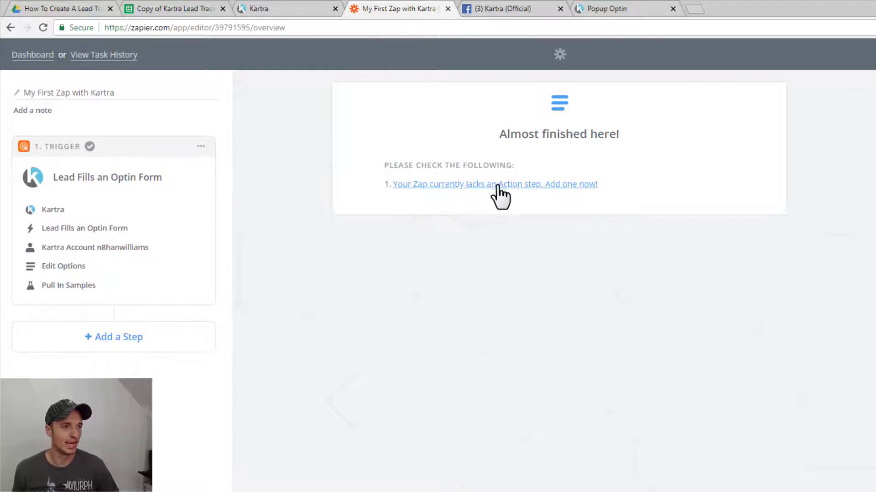
{"action": "left_click", "coordinate": [538, 190]}
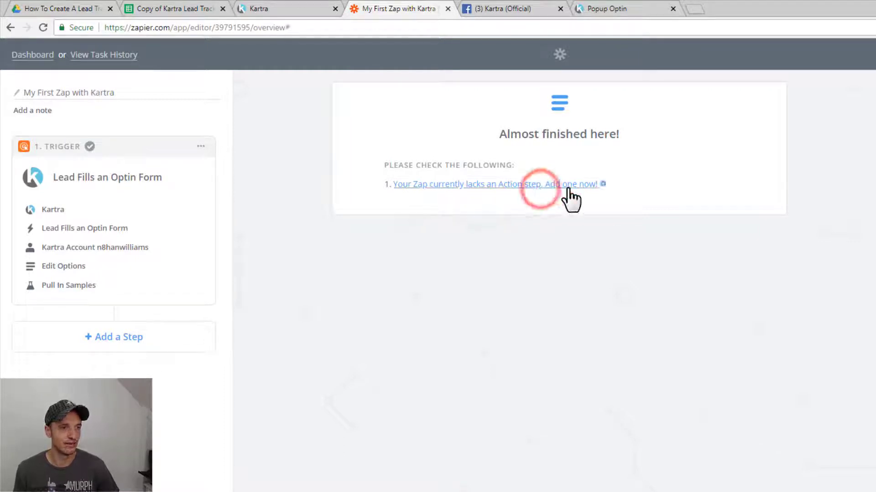
{"action": "left_click", "coordinate": [562, 184]}
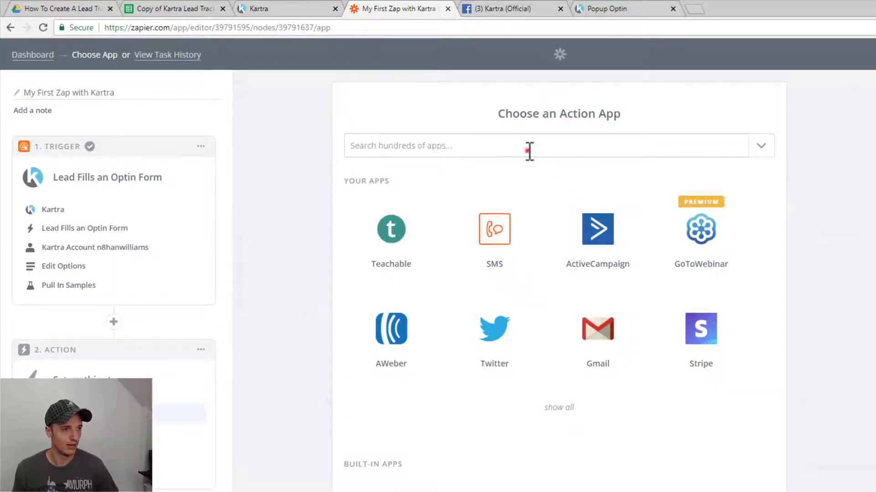
Make the action Google Sheets 'Create Spreadsheet Row' using Google Sheets Account #1
{"action": "type", "text": "she"}
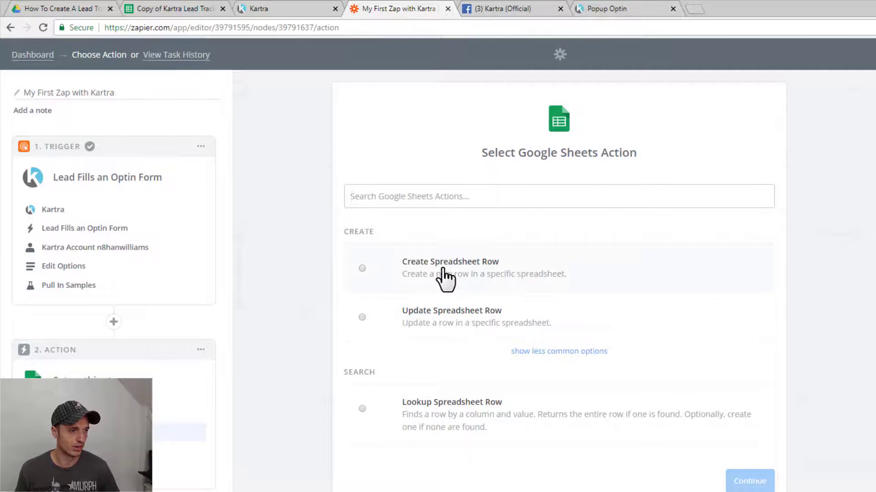
{"action": "left_click", "coordinate": [362, 268]}
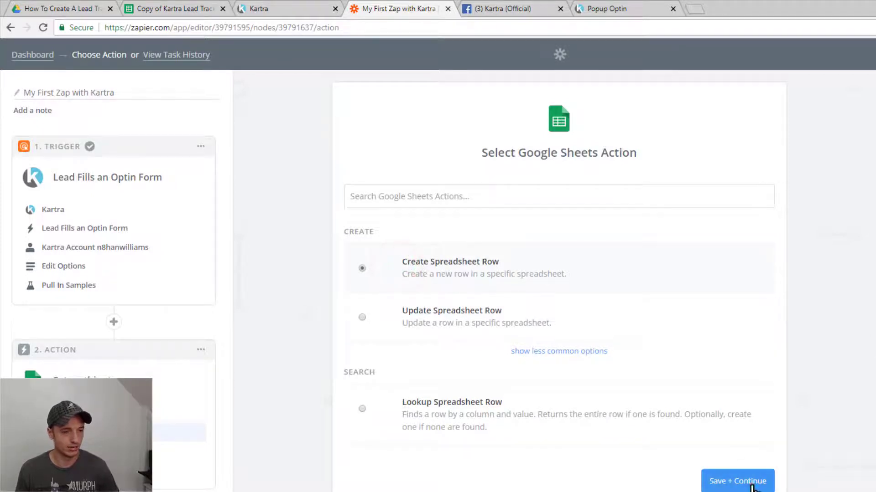
{"action": "left_click", "coordinate": [736, 481]}
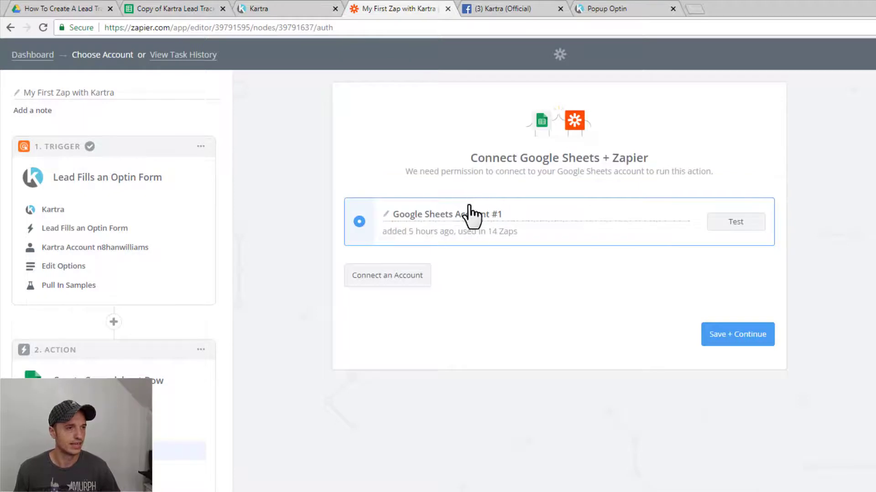
{"action": "mouse_move", "coordinate": [527, 280]}
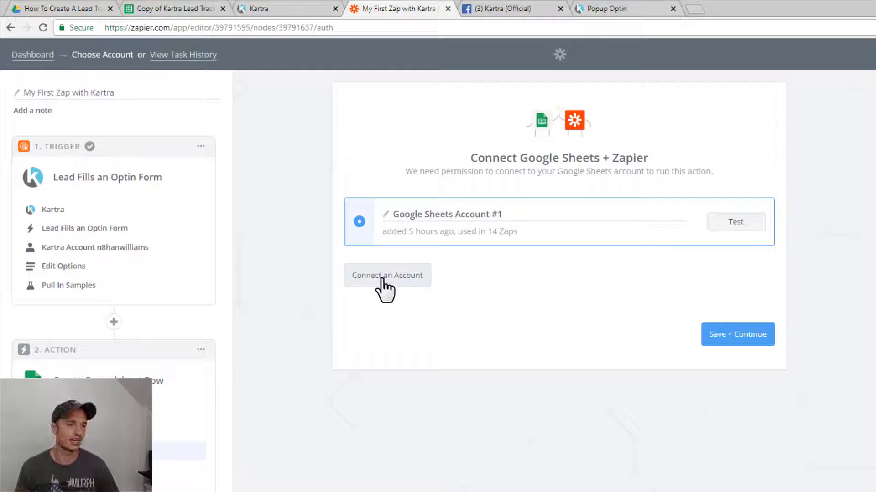
{"action": "mouse_move", "coordinate": [683, 386]}
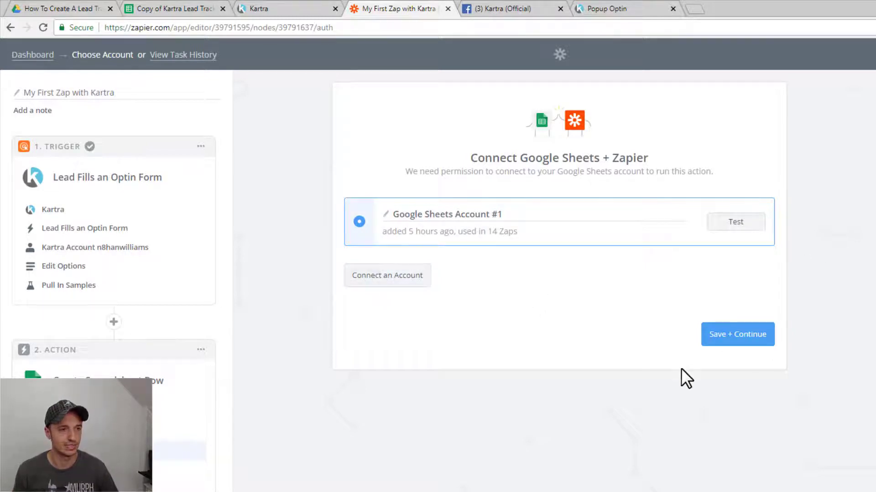
{"action": "left_click", "coordinate": [722, 337]}
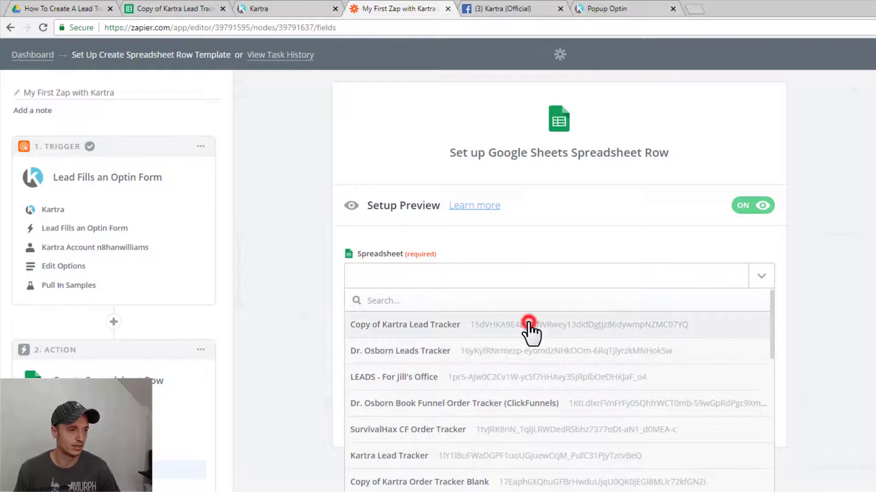
Point the row action at Sheet1 of 'Copy of Kartra Lead Tracker' and view that spreadsheet
{"action": "left_click", "coordinate": [404, 325]}
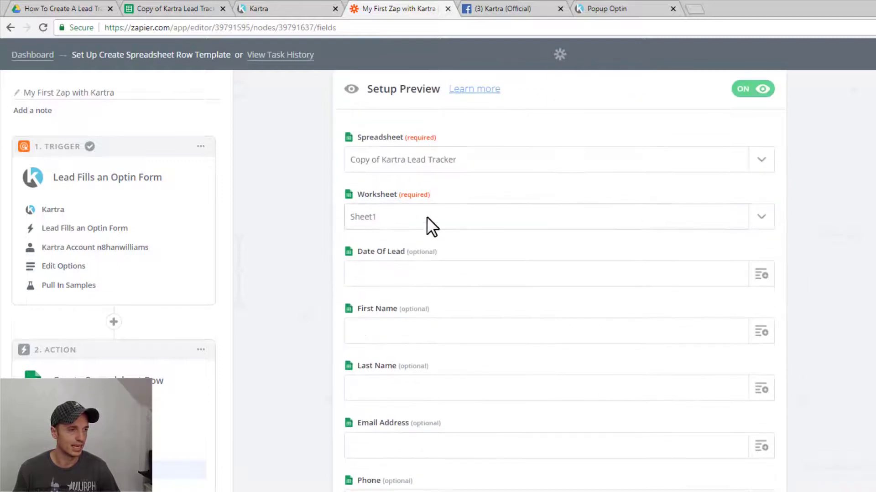
{"action": "scroll", "scroll_direction": "down", "scroll_amount": 3}
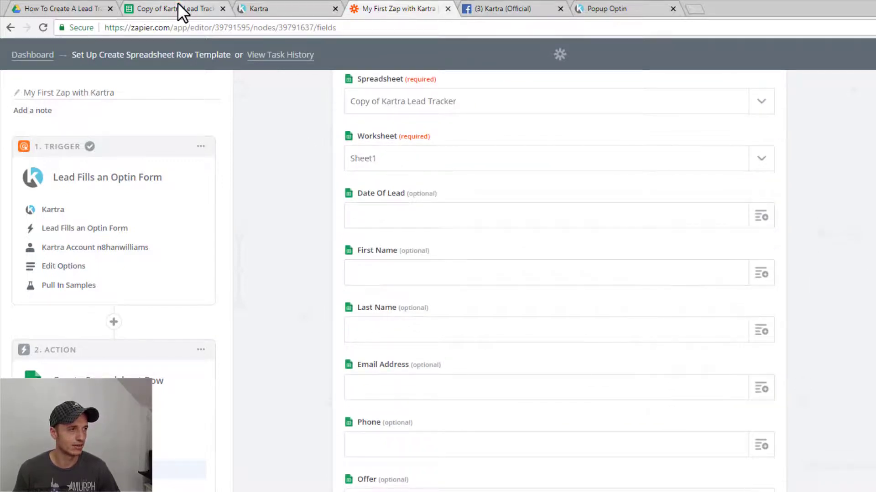
{"action": "left_click", "coordinate": [170, 8]}
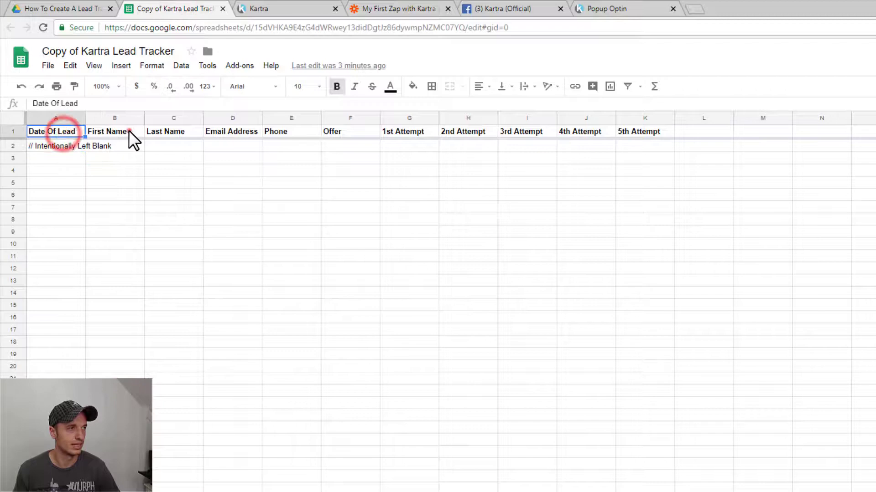
Review the tracker's Email Address column header, then go back to Zapier's row template
{"action": "left_click", "coordinate": [232, 131]}
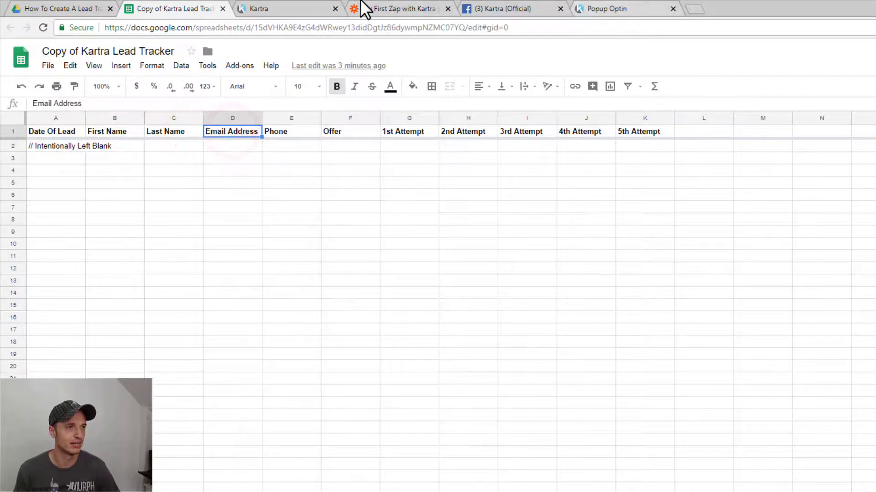
{"action": "left_click", "coordinate": [404, 8]}
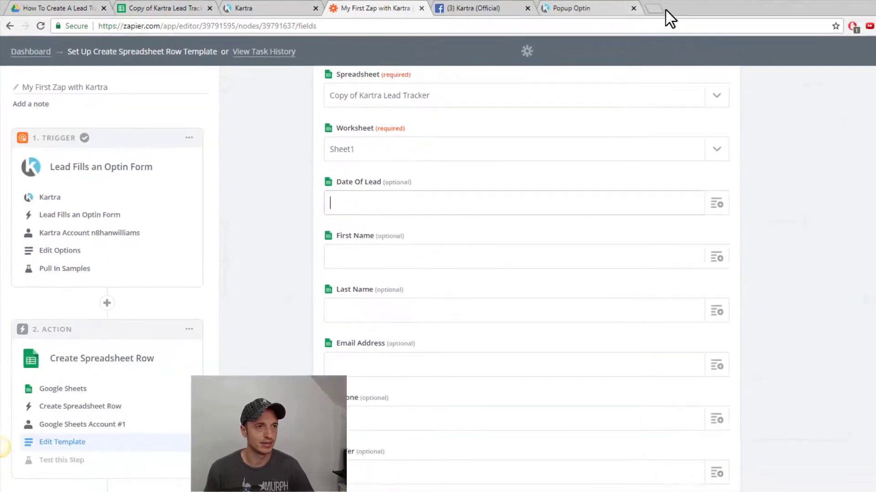
Search Google for 'zapier dates' and open the Modifying Dates & Times help article
{"action": "left_click", "coordinate": [656, 9]}
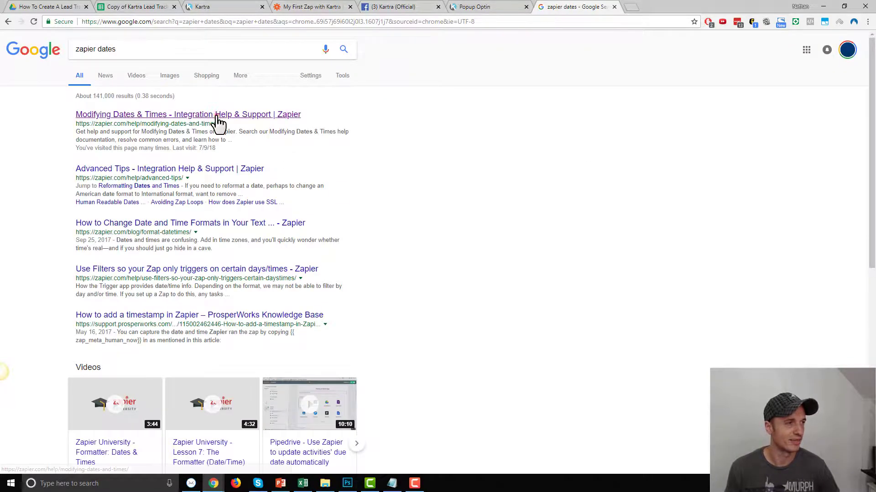
{"action": "left_click", "coordinate": [210, 114]}
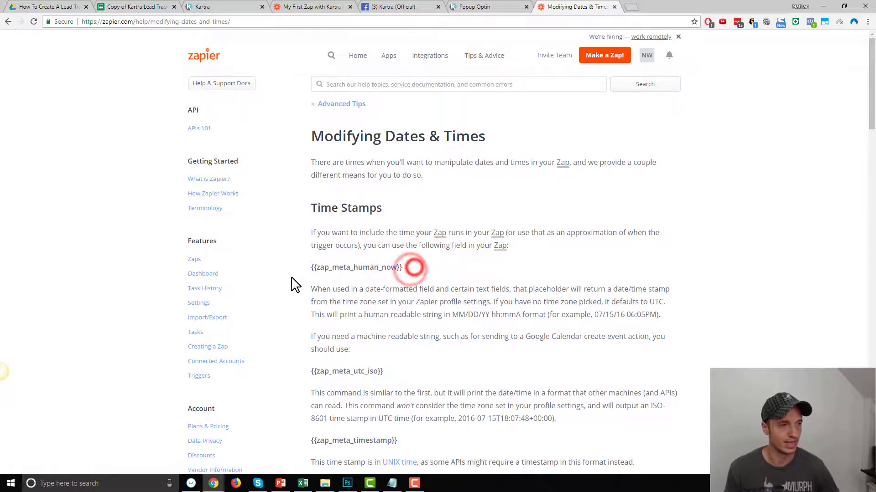
Copy the {{zap_meta_human_now}} placeholder into the Date Of Lead field
{"action": "double_click", "coordinate": [356, 267]}
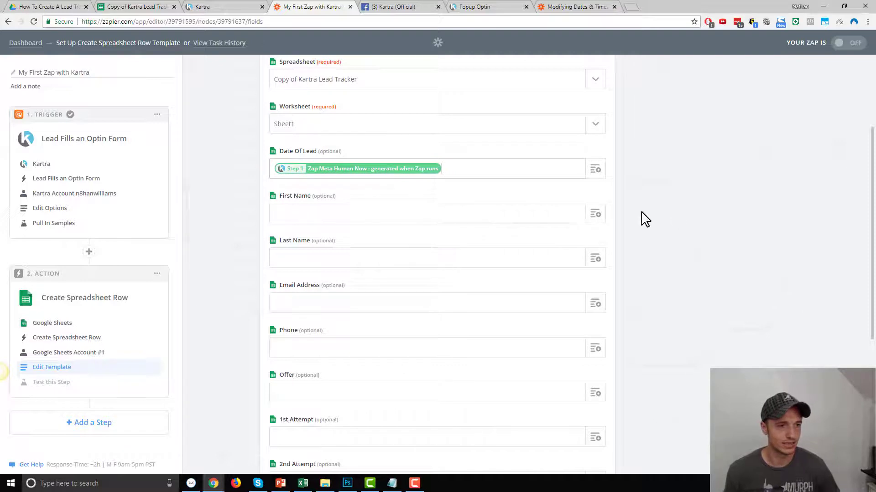
Map First Name, Last Name, Email Address and Phone to the Kartra lead's matching fields
{"action": "left_click", "coordinate": [595, 213]}
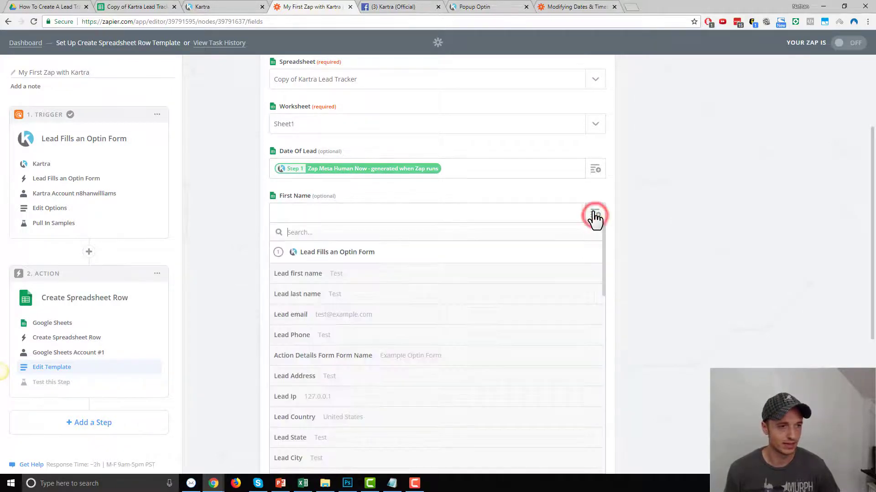
{"action": "mouse_move", "coordinate": [321, 286]}
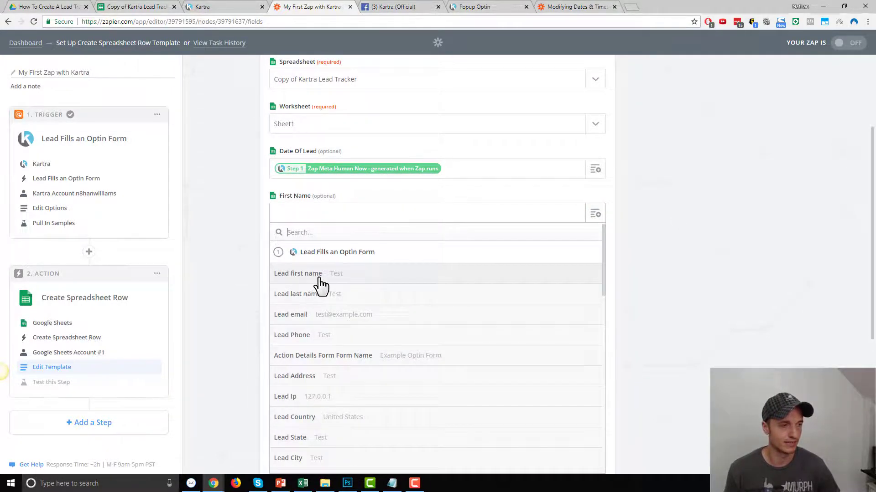
{"action": "left_click", "coordinate": [298, 274]}
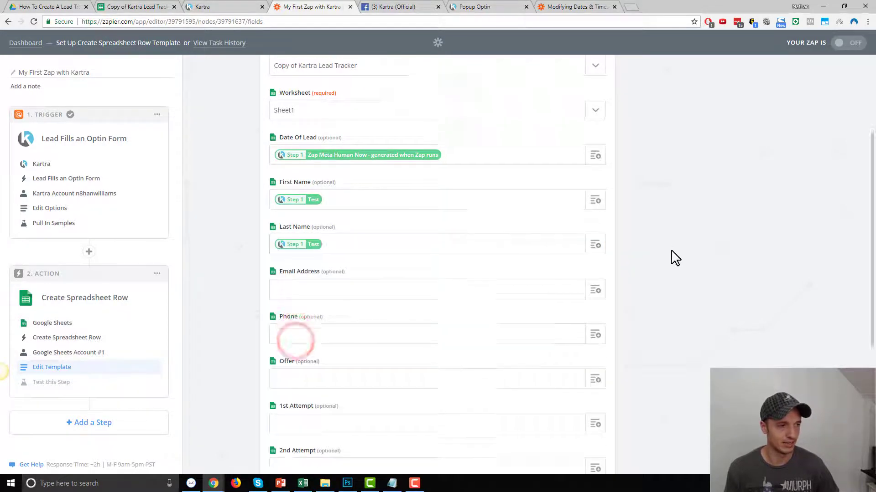
{"action": "scroll", "scroll_direction": "down", "scroll_amount": 3}
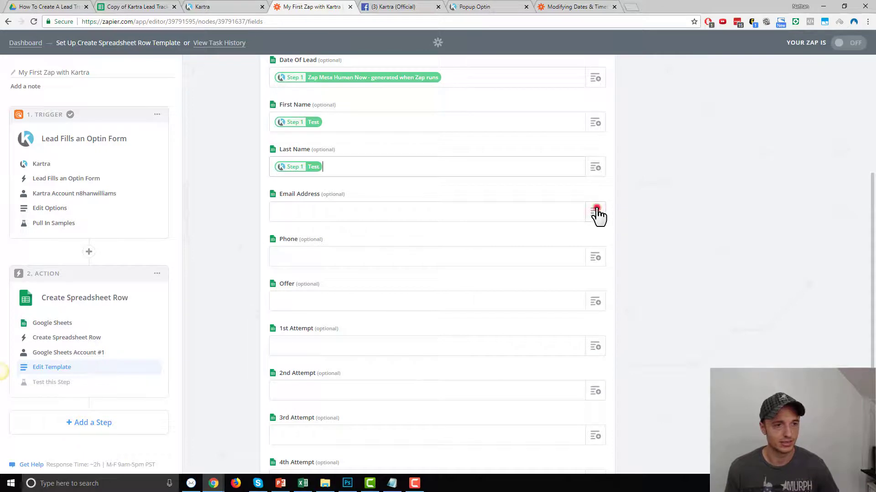
{"action": "left_click", "coordinate": [596, 212]}
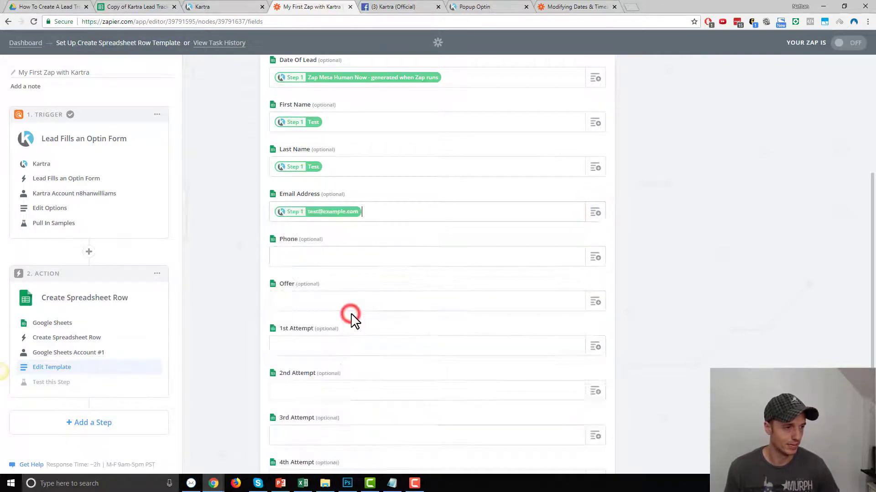
{"action": "left_click", "coordinate": [595, 257]}
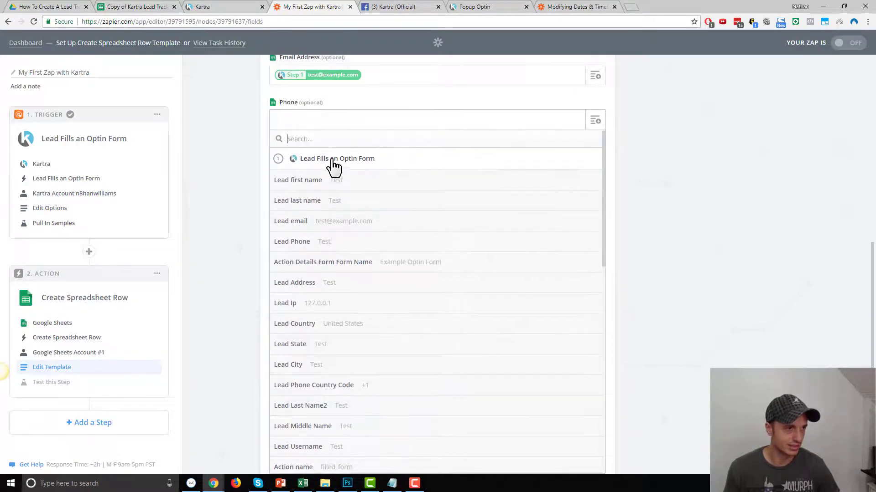
{"action": "type", "text": "pho"}
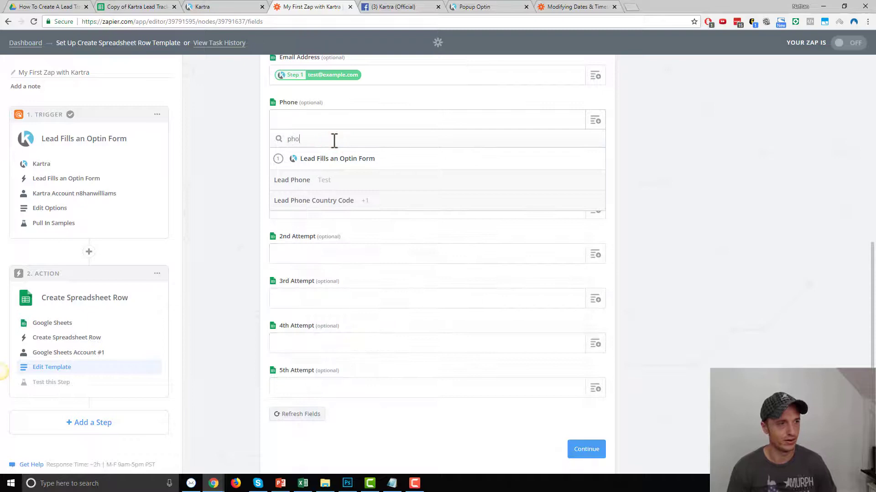
{"action": "left_click", "coordinate": [315, 179]}
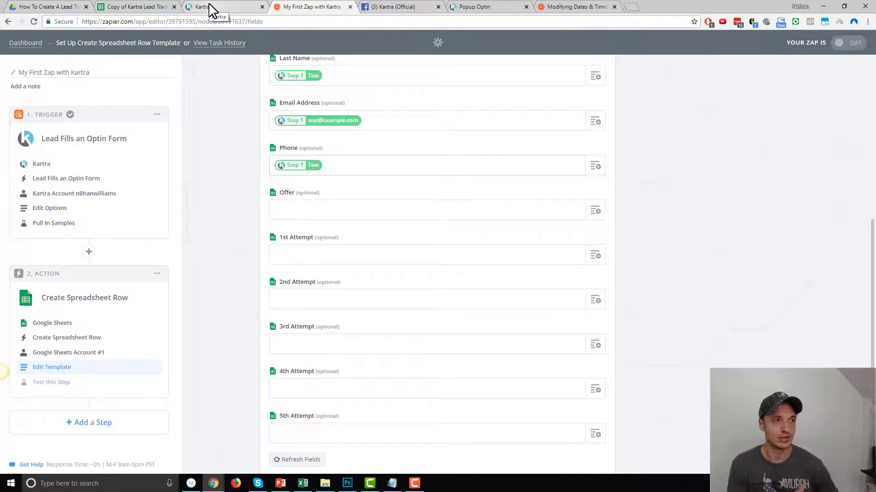
Enter 'Free Demo Offer' in the Offer field and submit the row template
{"action": "left_click", "coordinate": [430, 211]}
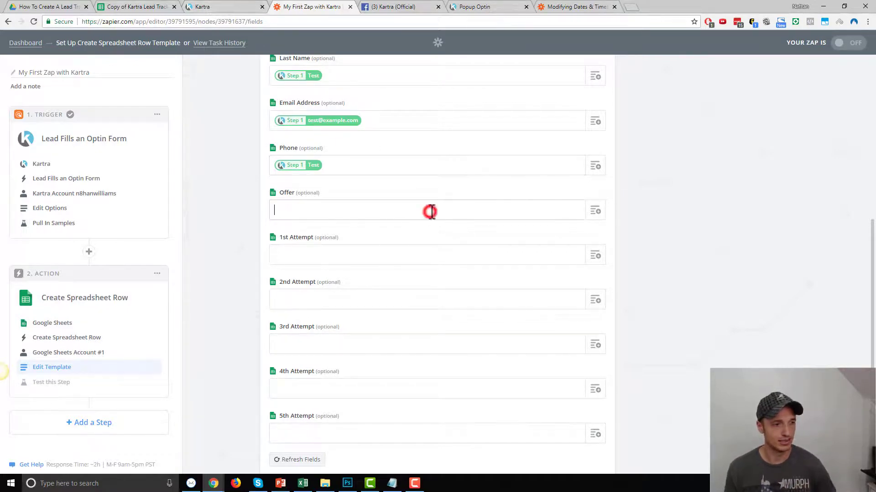
{"action": "type", "text": "Free Demo Offer"}
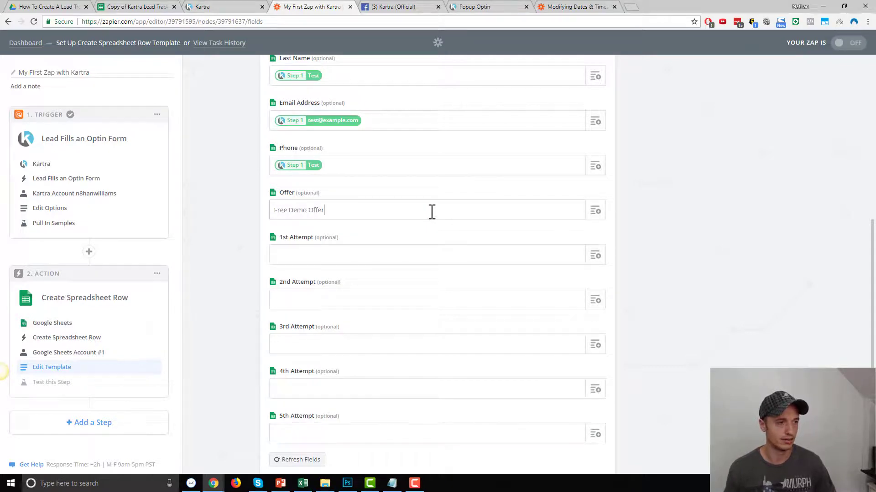
{"action": "scroll", "scroll_direction": "down", "scroll_amount": 3}
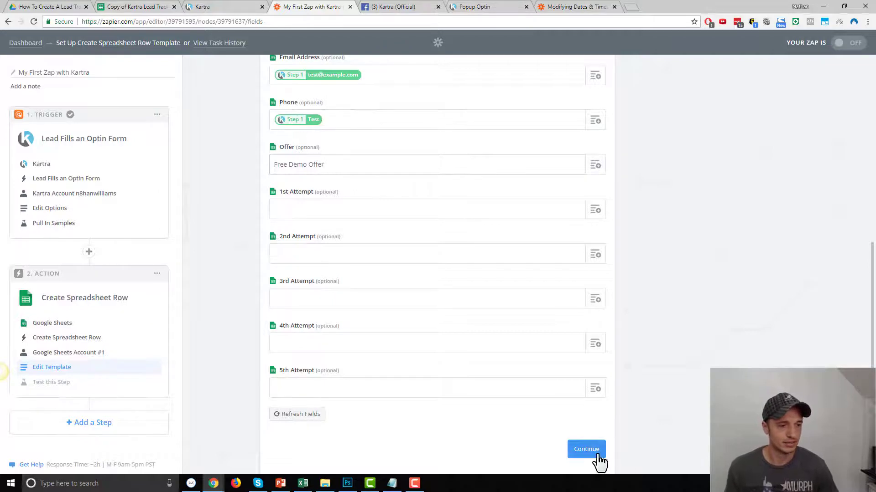
{"action": "left_click", "coordinate": [586, 449]}
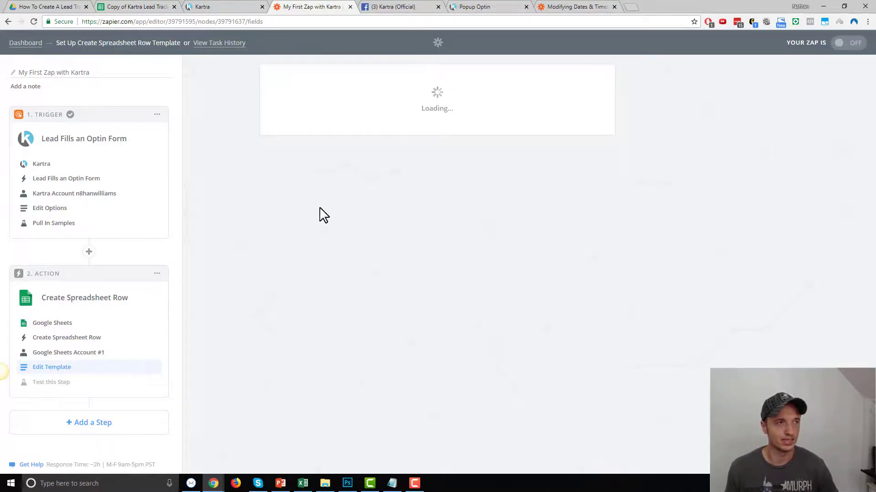
Send a test row to the Google Sheets tracker and finish the zap
{"action": "left_click", "coordinate": [51, 382]}
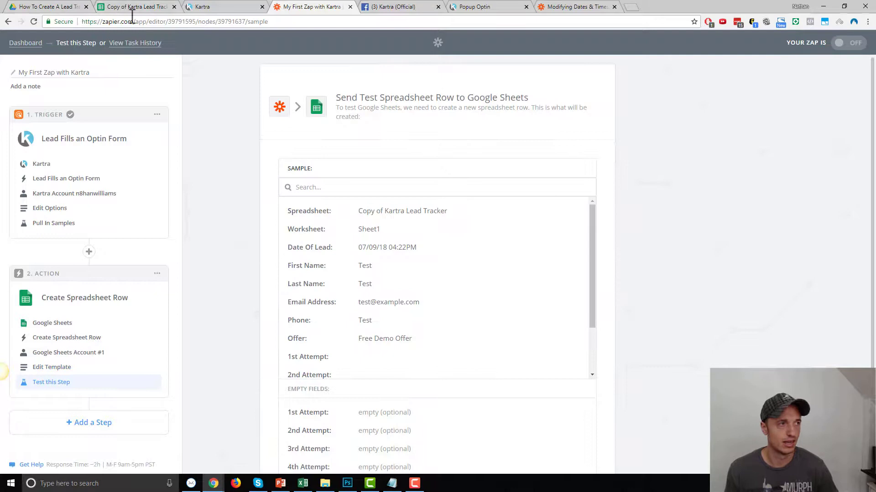
{"action": "scroll", "scroll_direction": "down", "scroll_amount": 3}
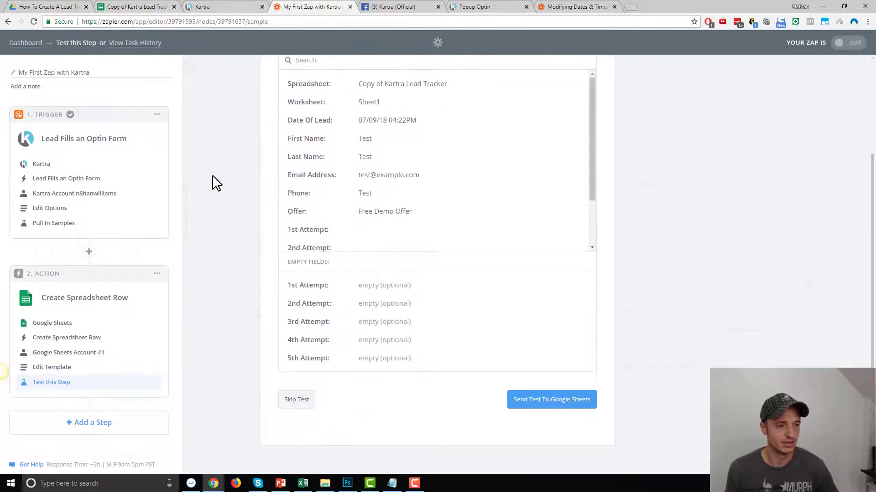
{"action": "left_click", "coordinate": [551, 400]}
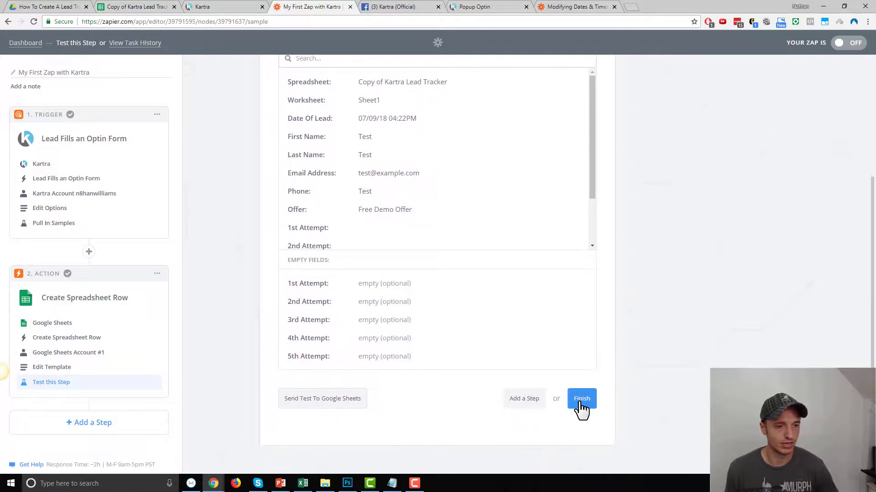
{"action": "left_click", "coordinate": [582, 398]}
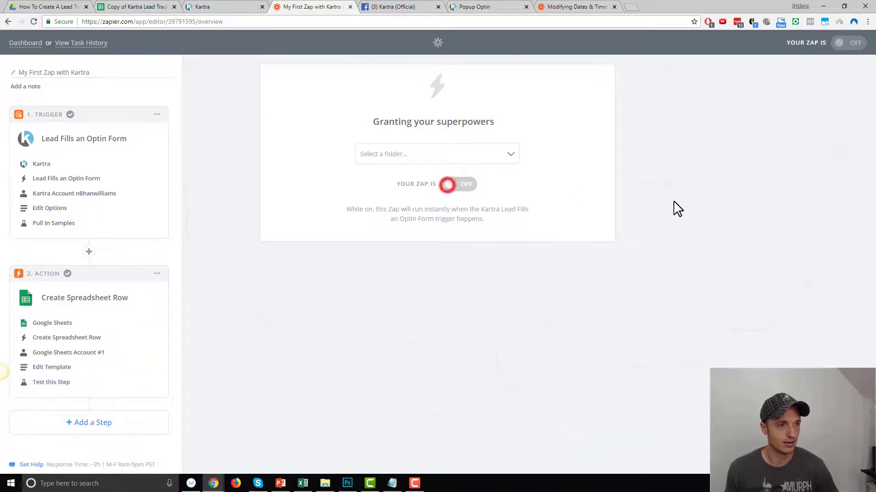
Turn the zap on, rename it 'Demo Lead Tracker Zap', and return to Popup Optin
{"action": "left_click", "coordinate": [449, 184]}
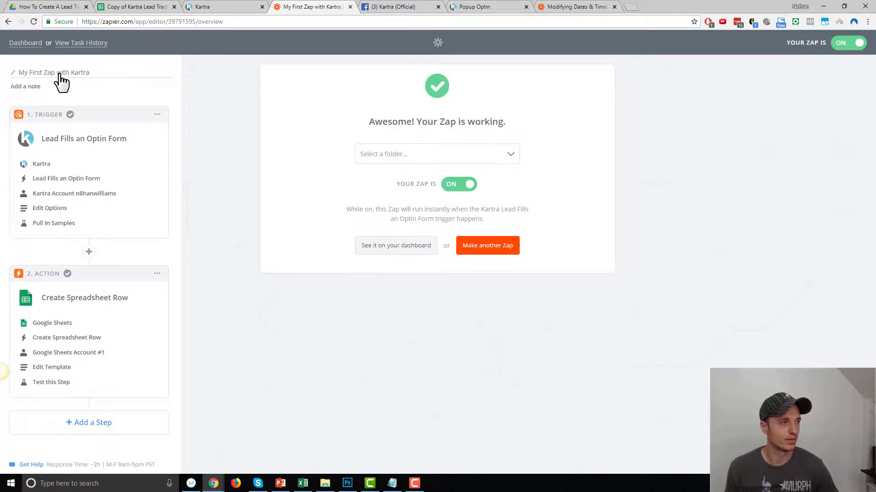
{"action": "left_click", "coordinate": [54, 72]}
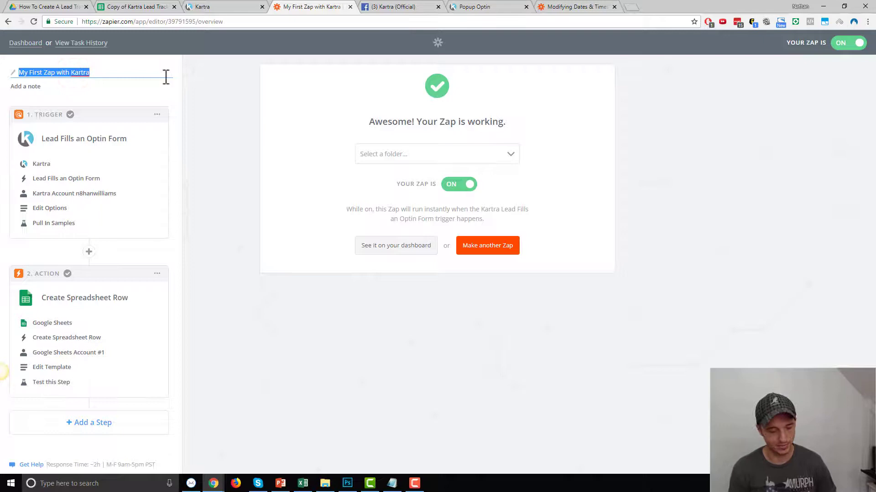
{"action": "type", "text": "Demo"}
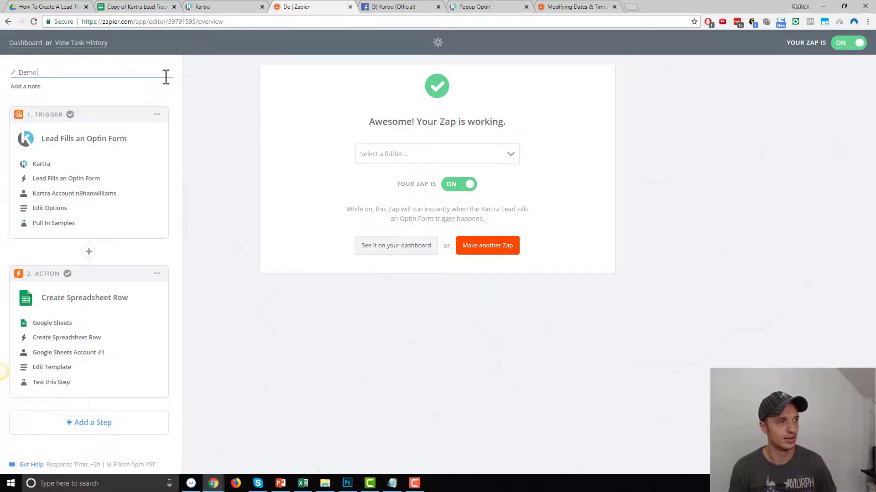
{"action": "type", "text": "Lead"}
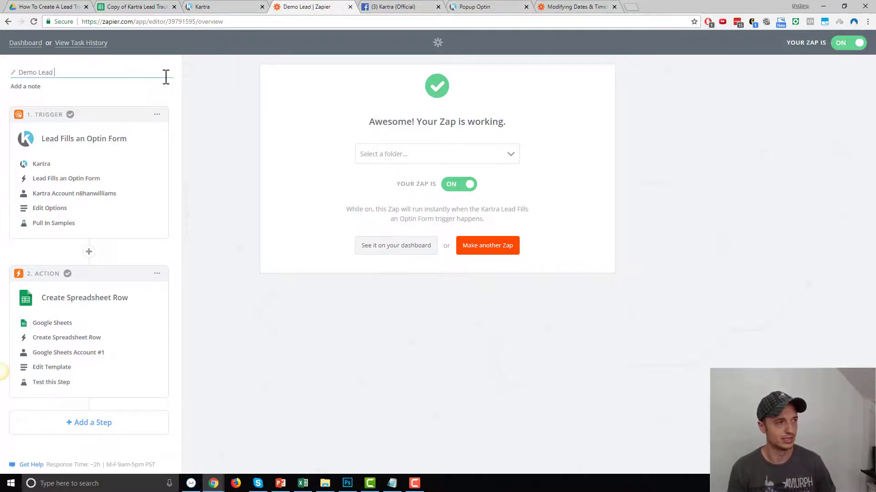
{"action": "type", "text": "Tracker Zap"}
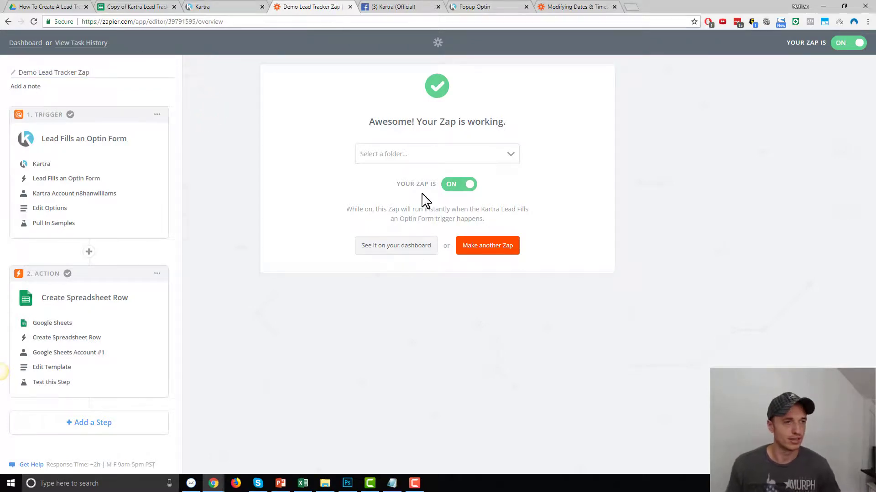
{"action": "mouse_move", "coordinate": [556, 14]}
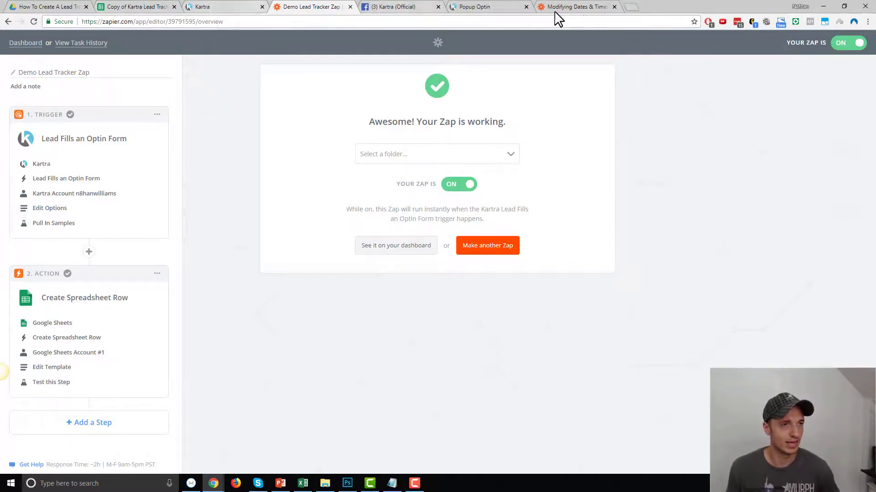
{"action": "left_click", "coordinate": [474, 7]}
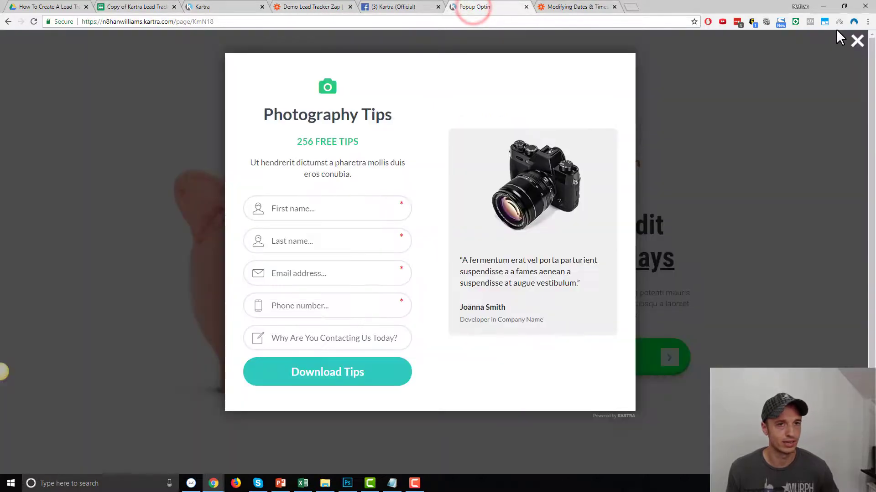
Reload the Kartra opt-in page, fill in test lead details, and submit with Download Tips
{"action": "left_click", "coordinate": [33, 22]}
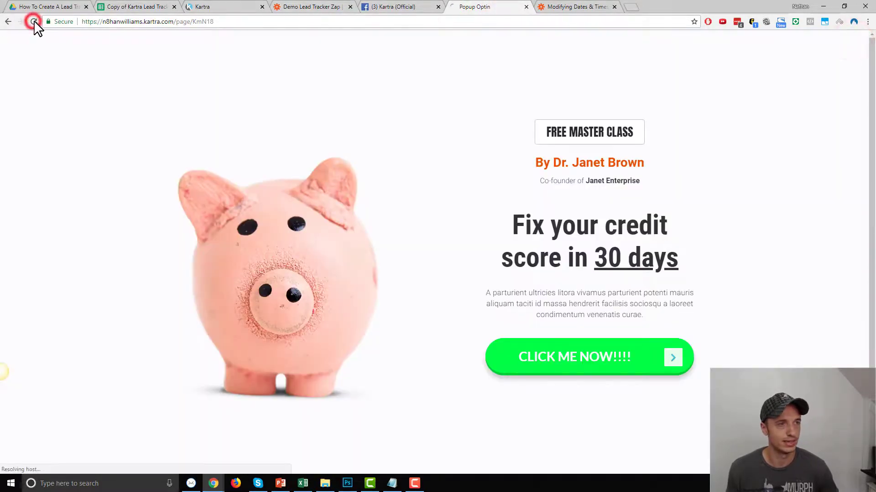
{"action": "left_click", "coordinate": [31, 21]}
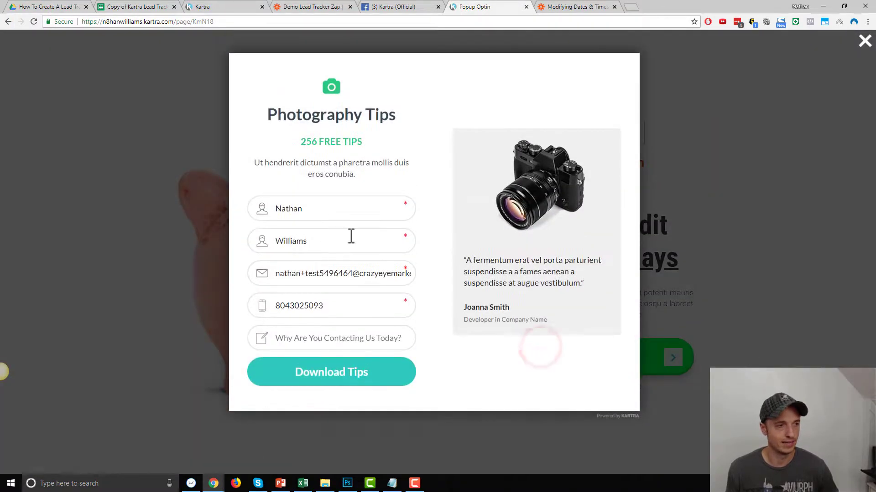
{"action": "left_click", "coordinate": [300, 205]}
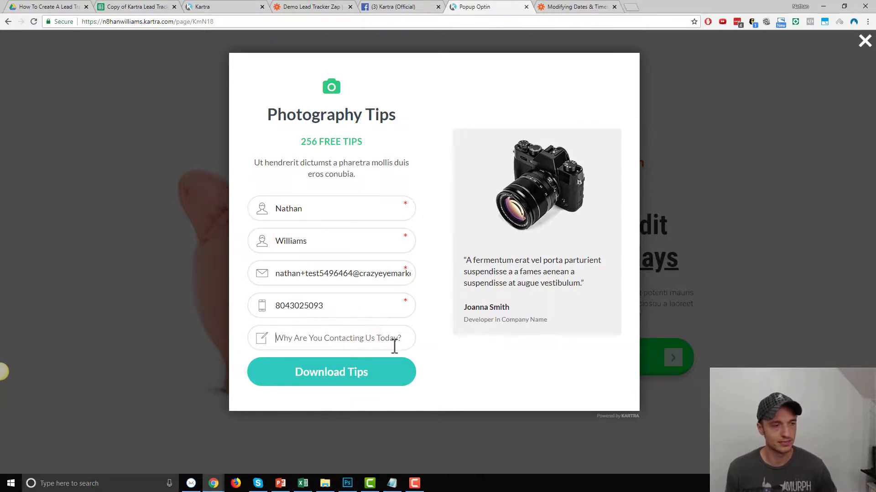
{"action": "mouse_move", "coordinate": [335, 381]}
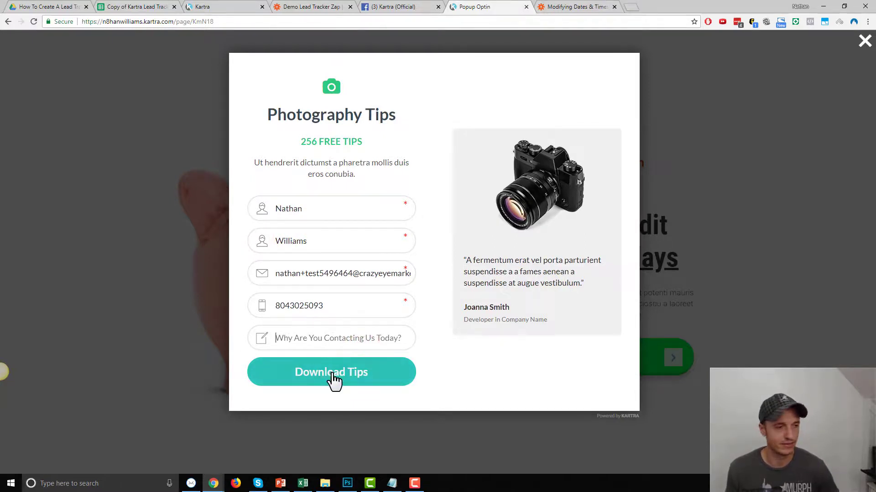
{"action": "left_click", "coordinate": [344, 374]}
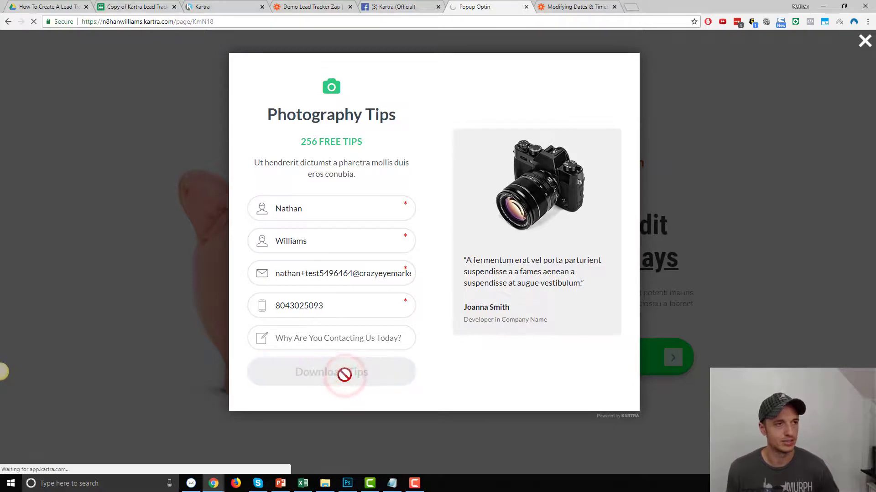
{"action": "left_click", "coordinate": [332, 372]}
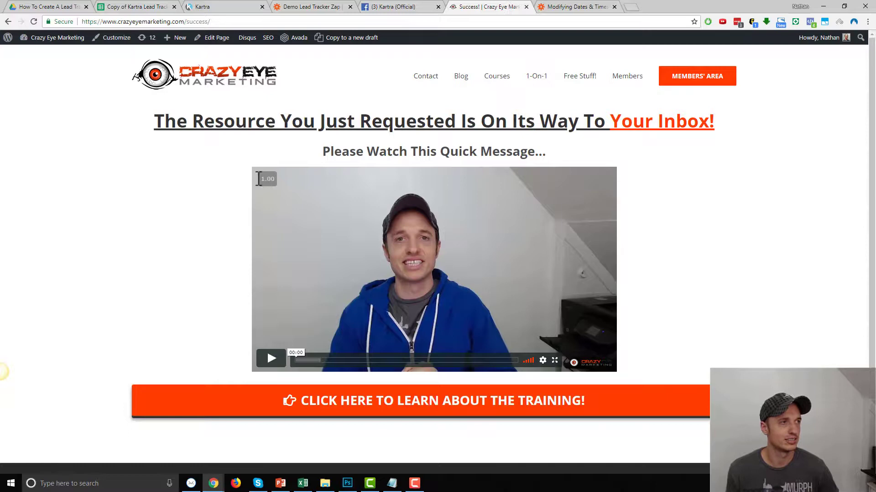
Switch to the 'Copy of Kartra Lead Tracker' sheet to see the new lead row
{"action": "left_click", "coordinate": [137, 6]}
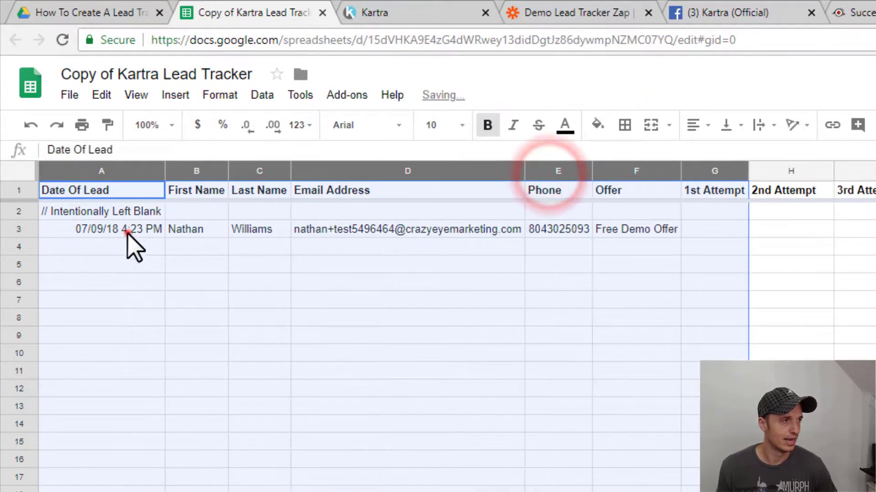
Note 'Got in contact, they will come in on the 10th at 2pm' in cell G3
{"action": "left_click", "coordinate": [186, 229]}
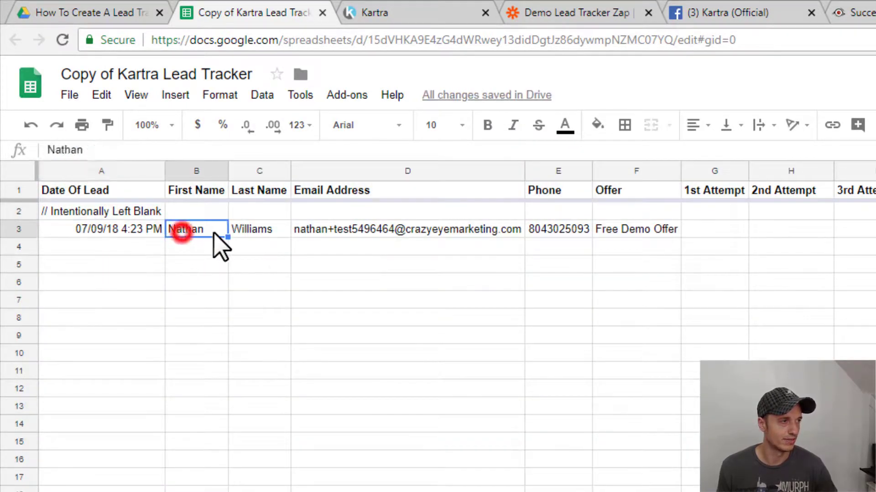
{"action": "left_click", "coordinate": [551, 229]}
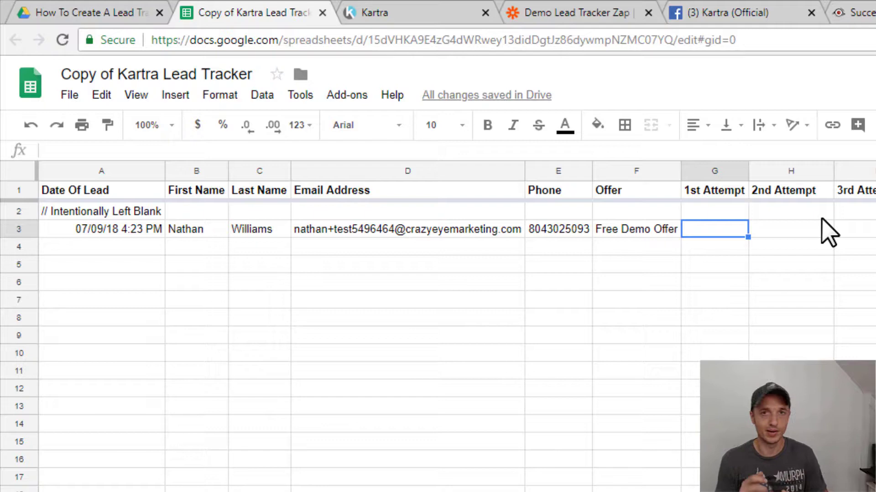
{"action": "type", "text": "C"}
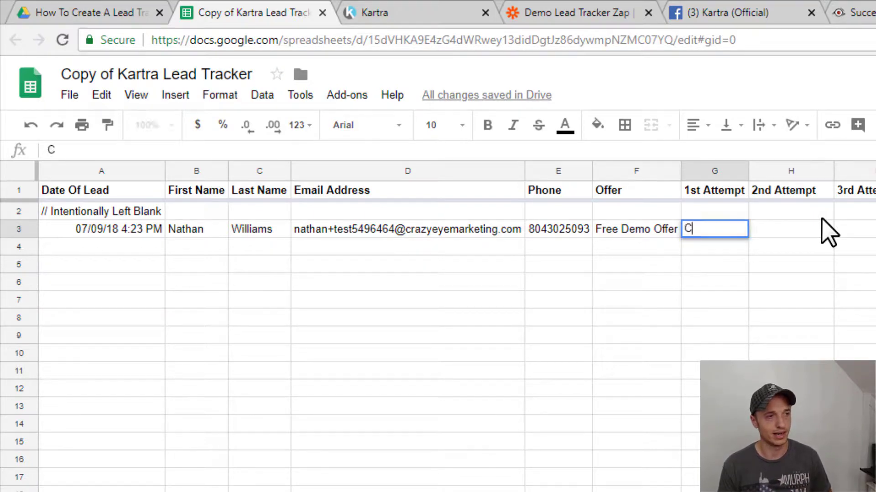
{"action": "type", "text": "Got in contac,"}
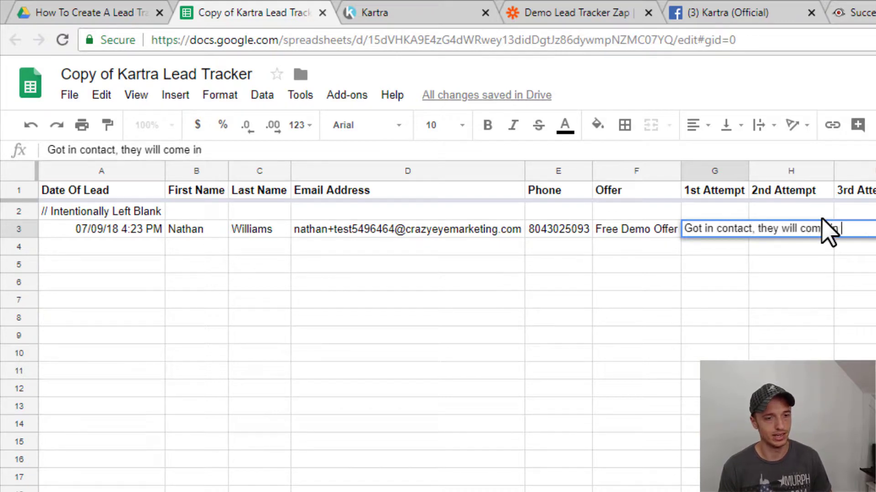
{"action": "type", "text": "on the 10th"}
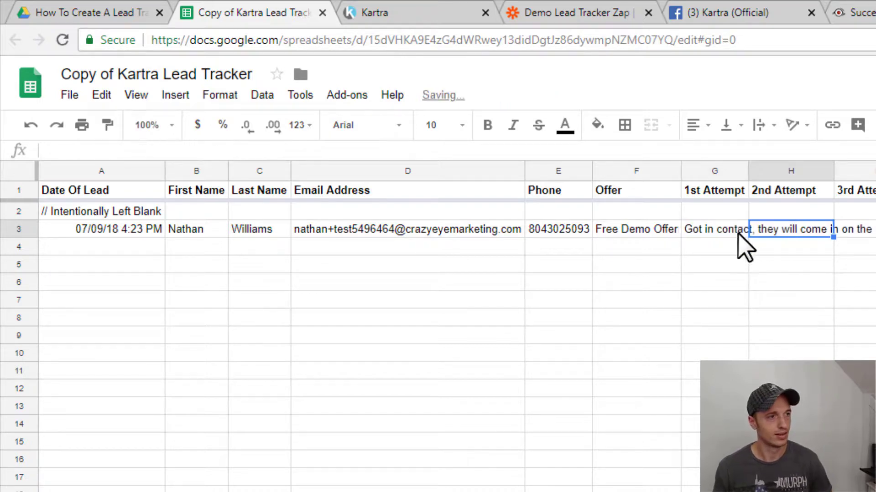
Fill the test lead's 1st Attempt note cell G3 with bright green
{"action": "left_click", "coordinate": [596, 124]}
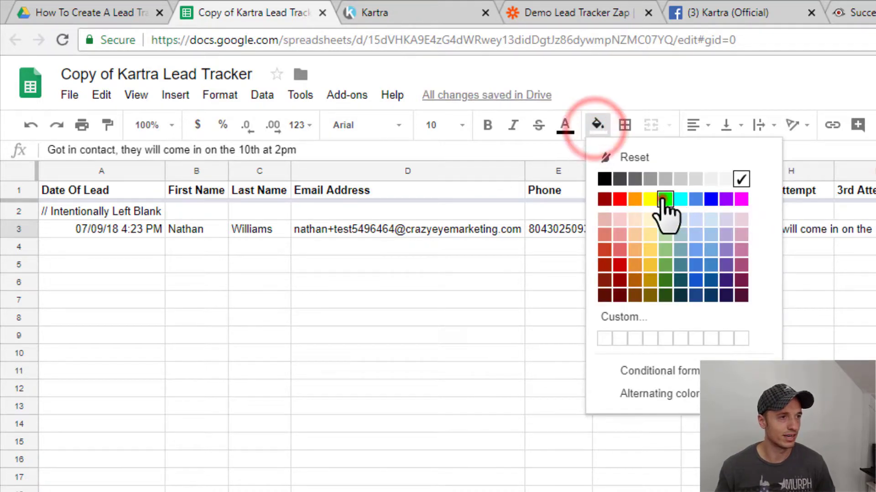
{"action": "left_click", "coordinate": [665, 199]}
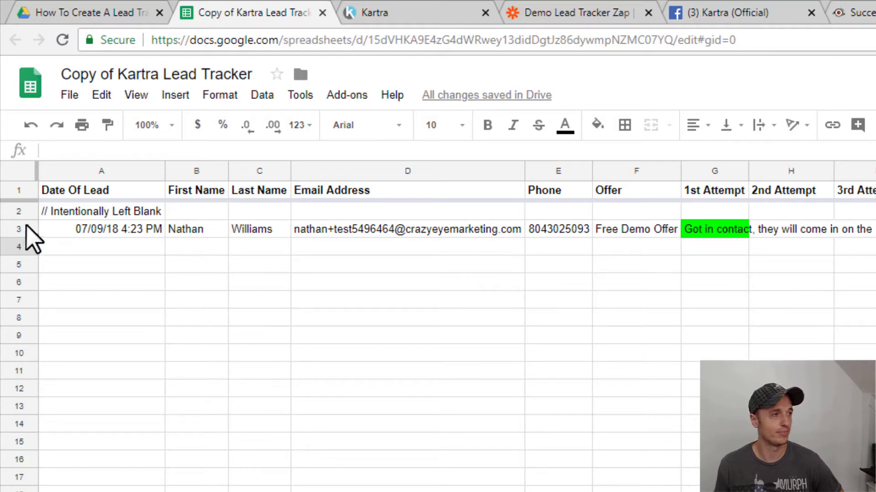
{"action": "mouse_move", "coordinate": [394, 330]}
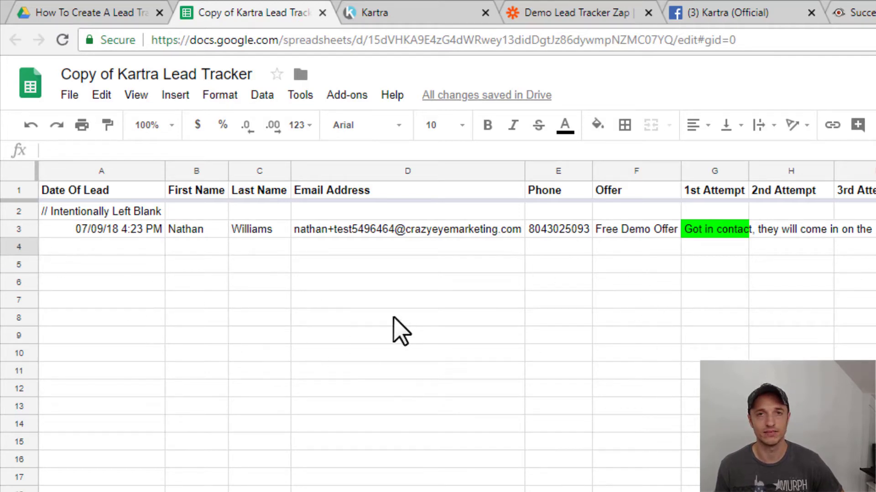